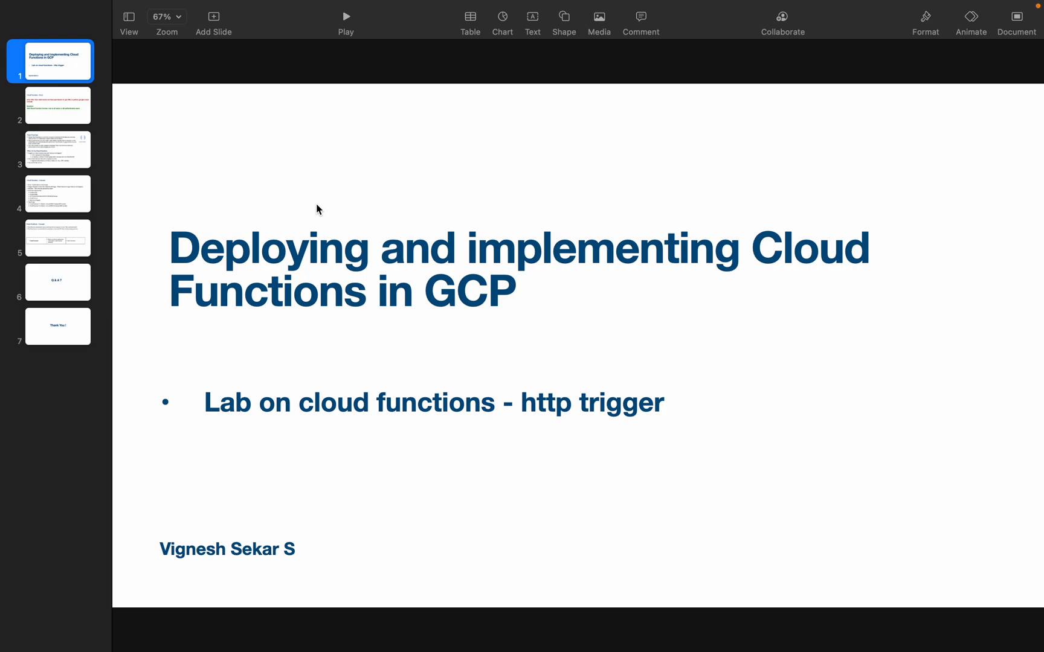
Switch to the browser and go to Cloud Functions via the console search.
key(Cmd+Tab)
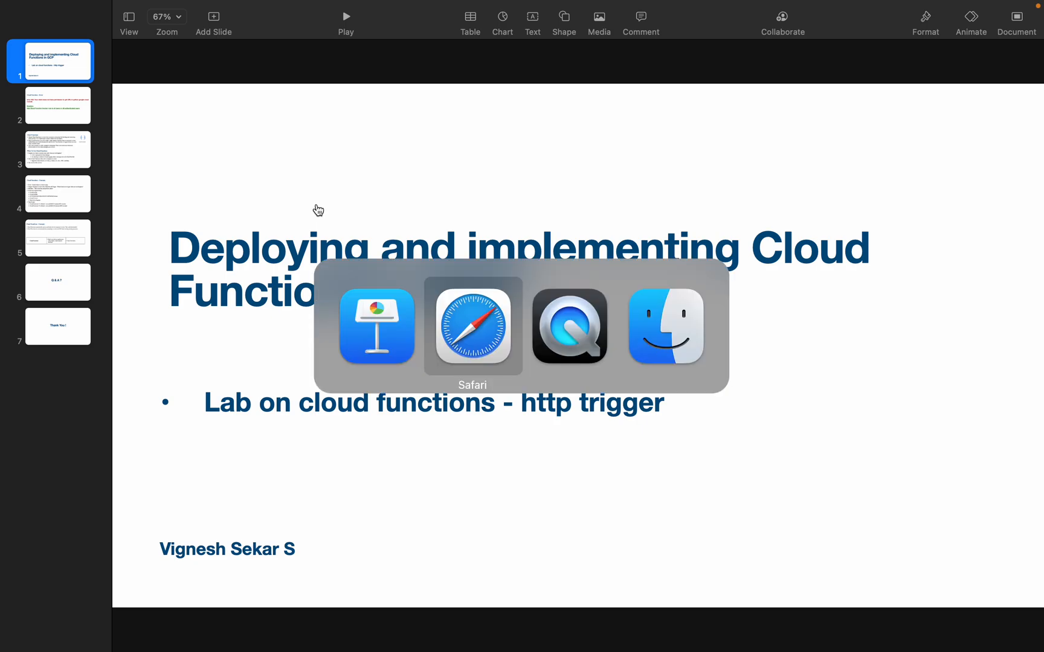
click(472, 328)
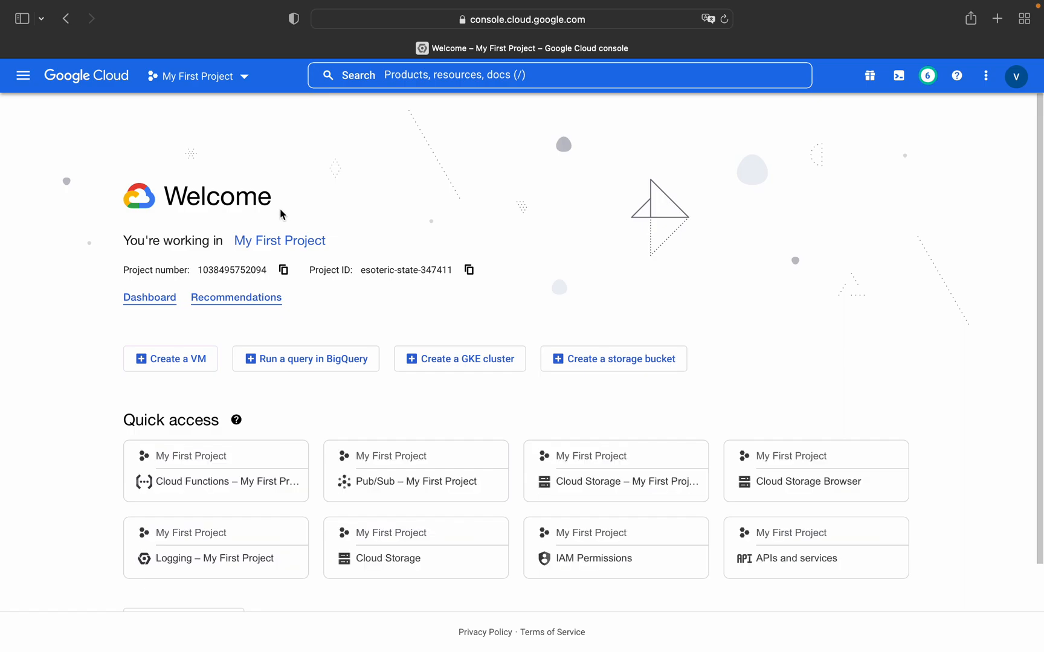
click(454, 75)
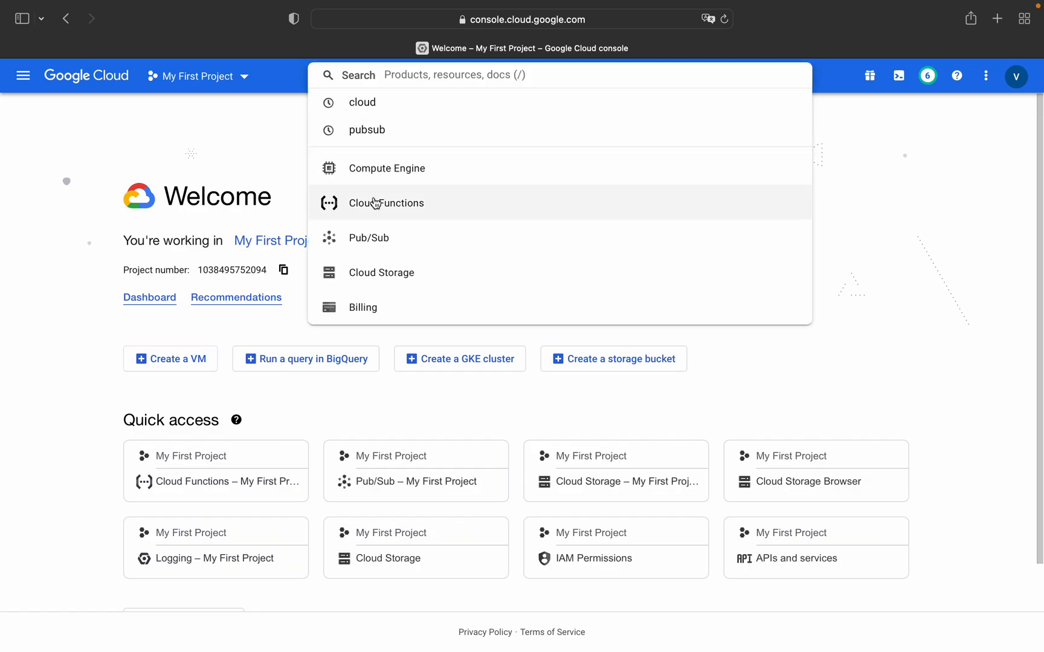
click(386, 203)
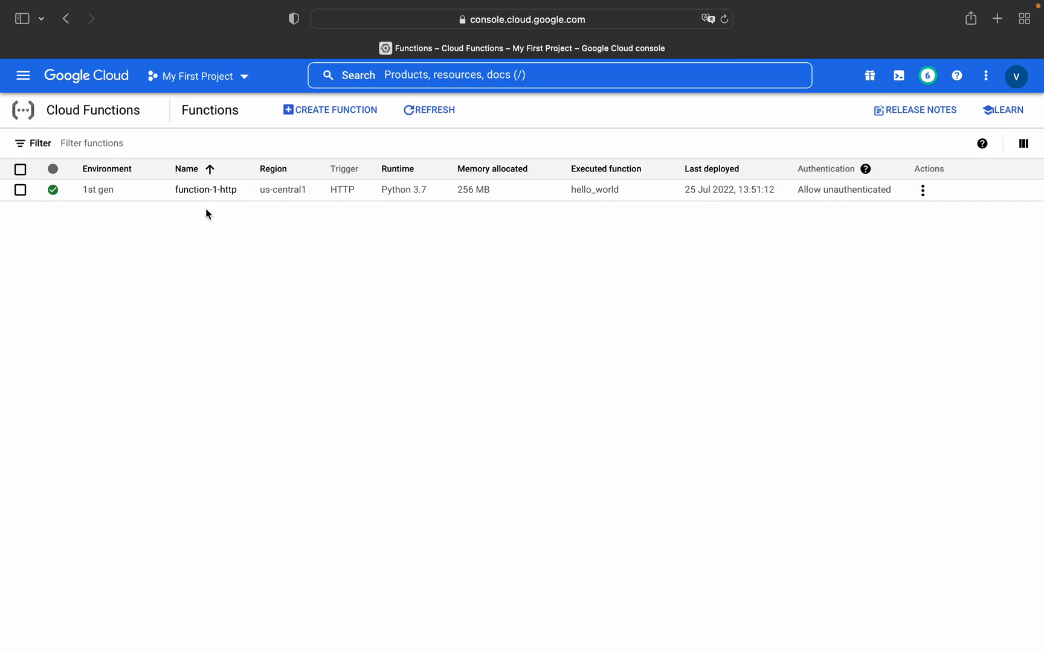
mouse_move(350, 196)
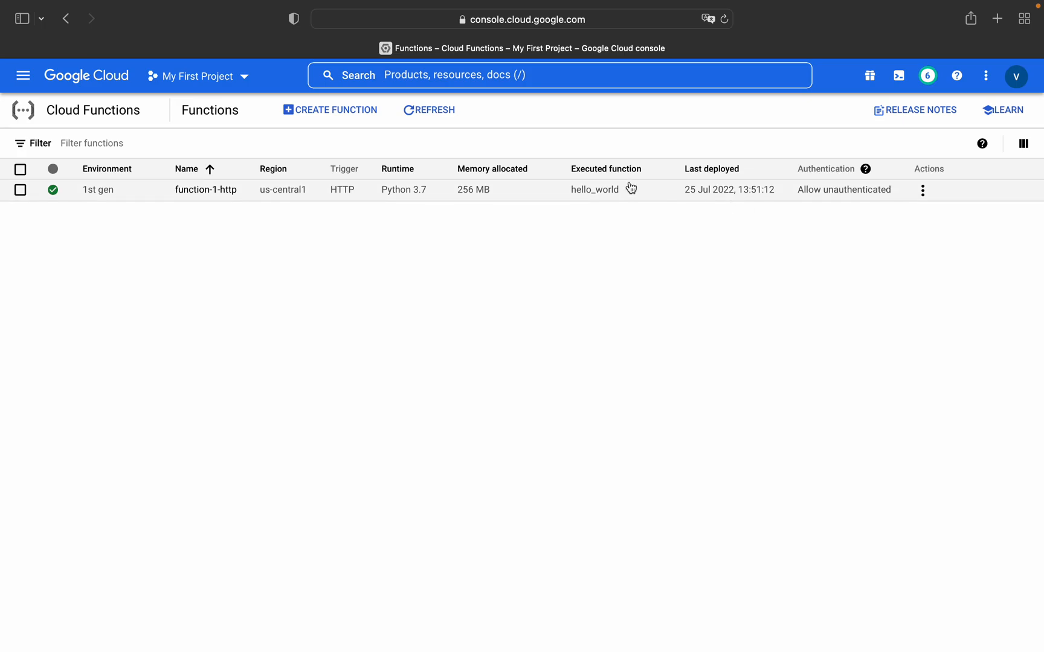
Create a new function named function-1-httpstrigger.
click(337, 110)
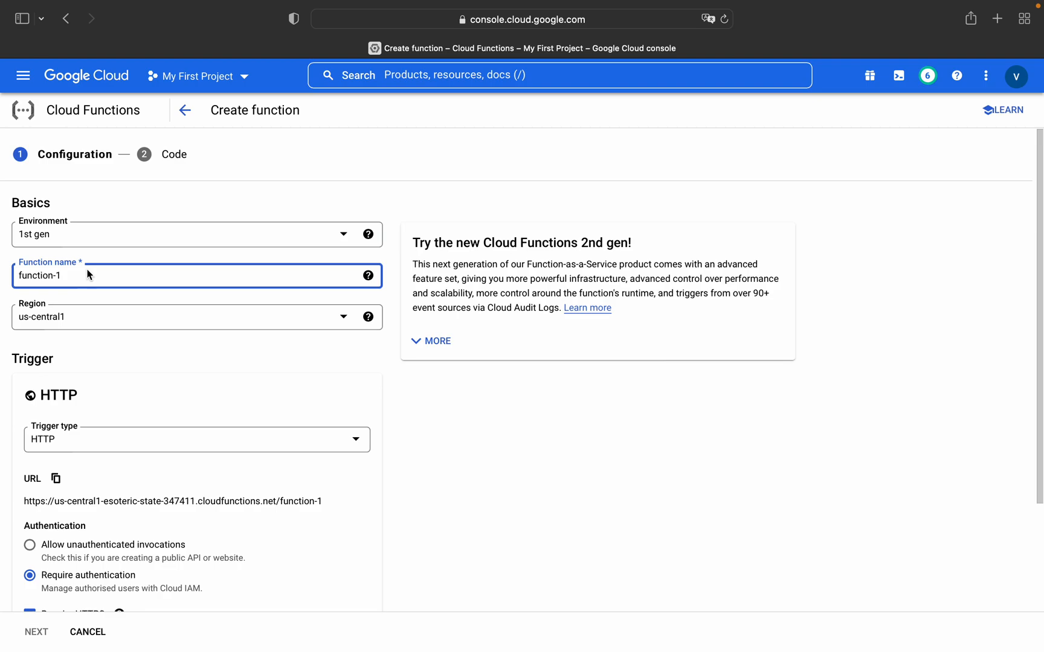
text(-https)
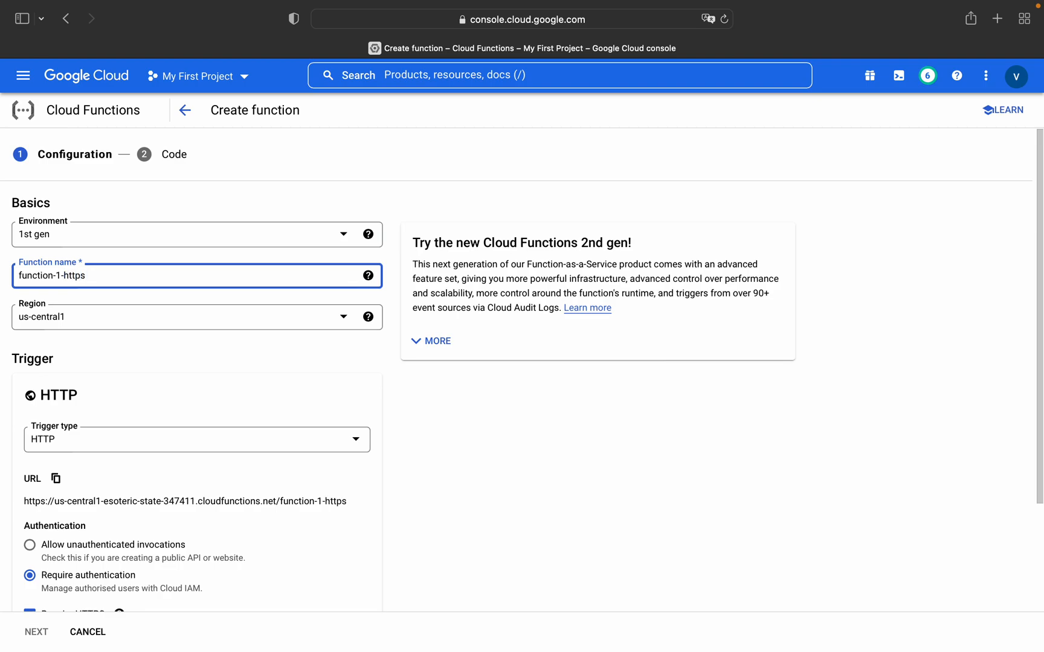
text(trigger)
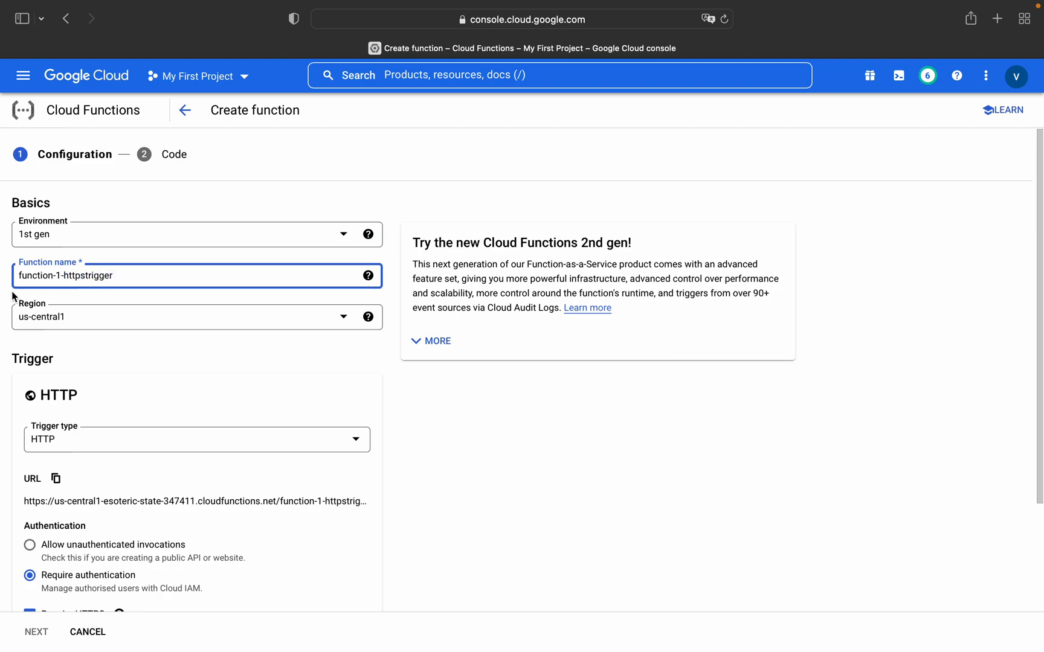
mouse_move(50, 443)
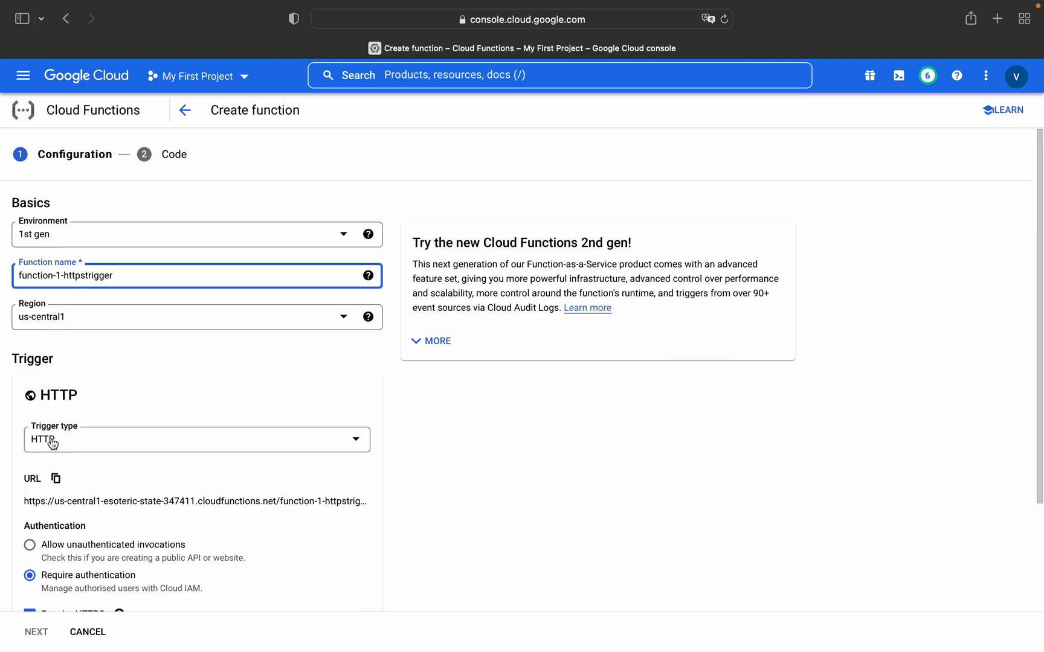
Allow unauthenticated invocations and turn off Require HTTPS for the trigger.
scroll(down, 3)
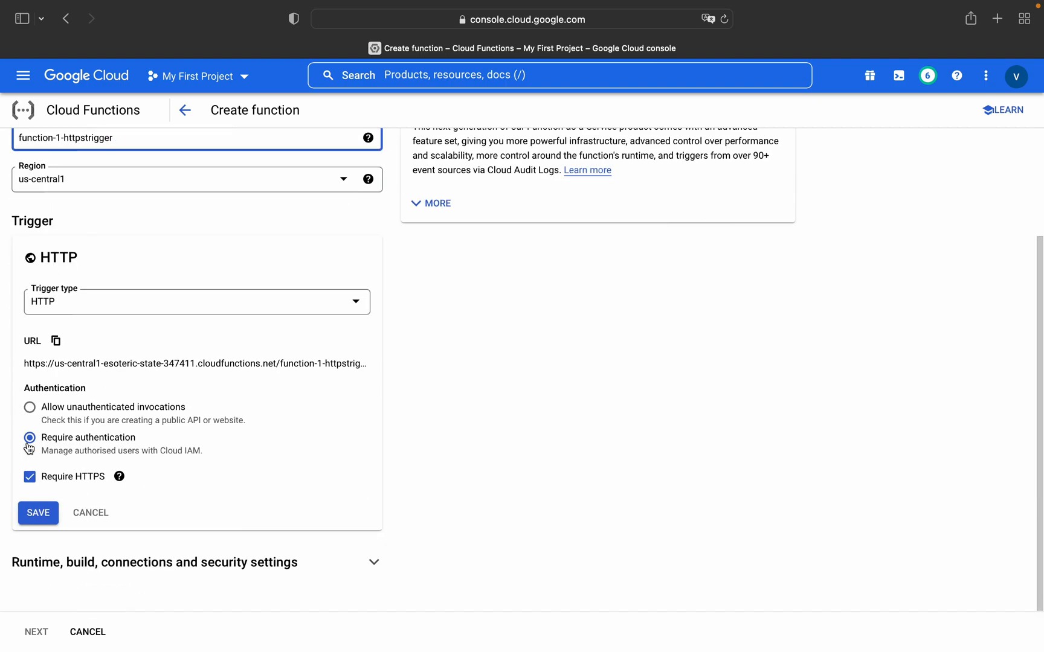
click(29, 407)
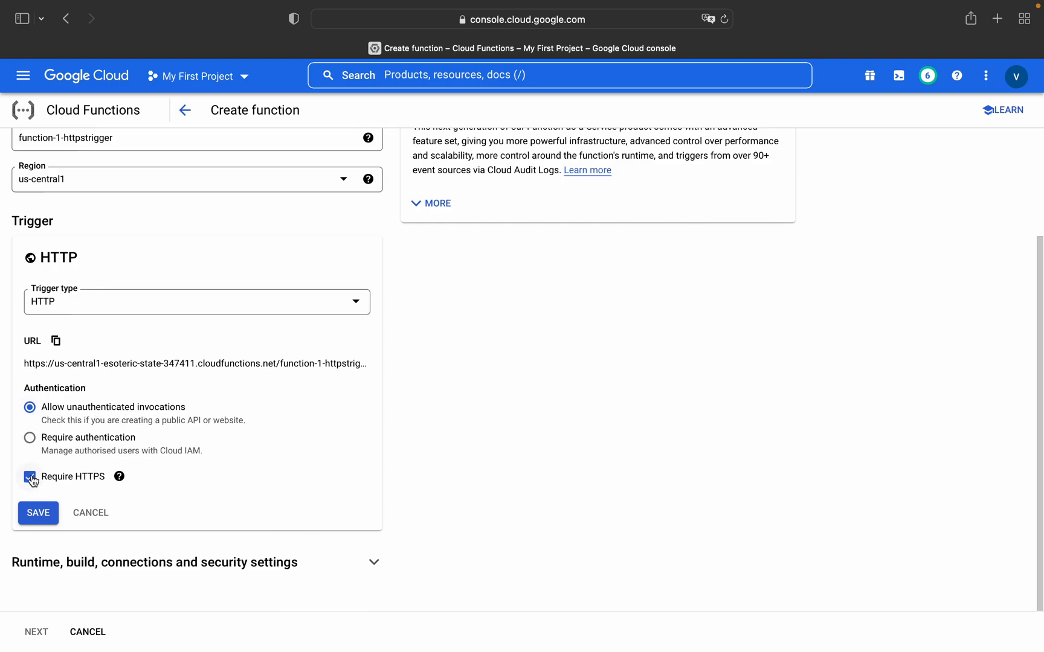
click(29, 476)
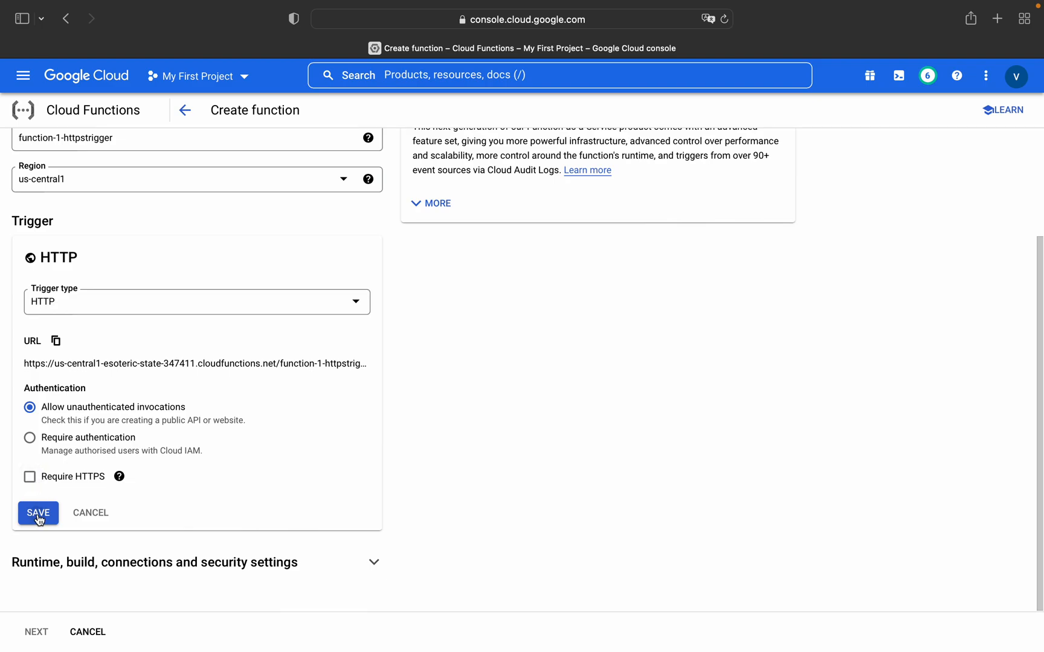
Save the trigger, enter a 600-second timeout, then start correcting the invalid value.
click(37, 512)
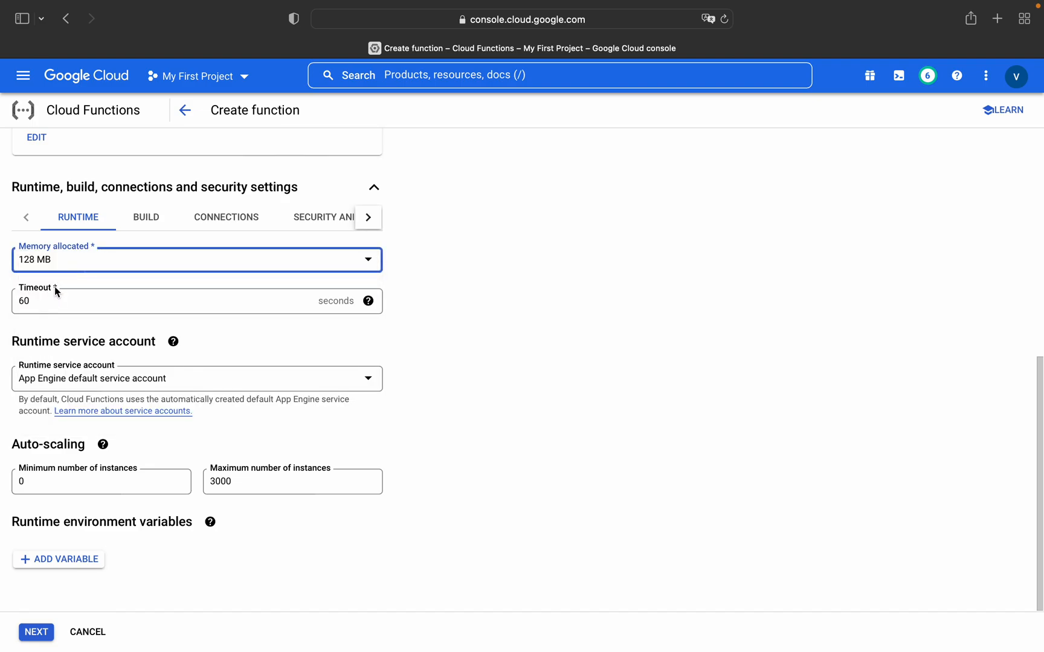
text(600)
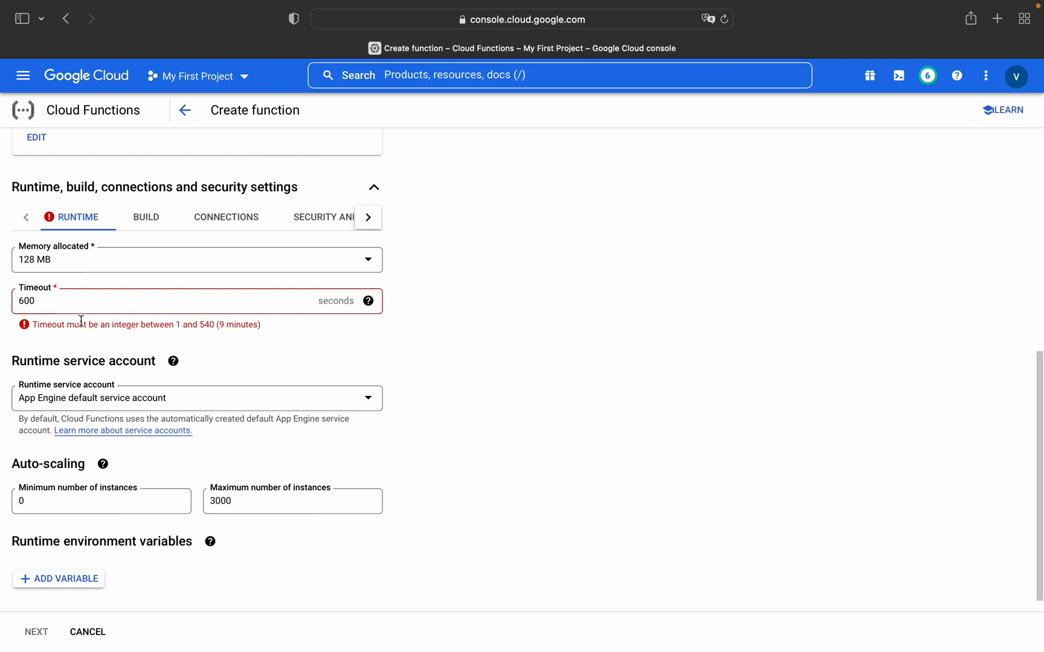
mouse_move(192, 330)
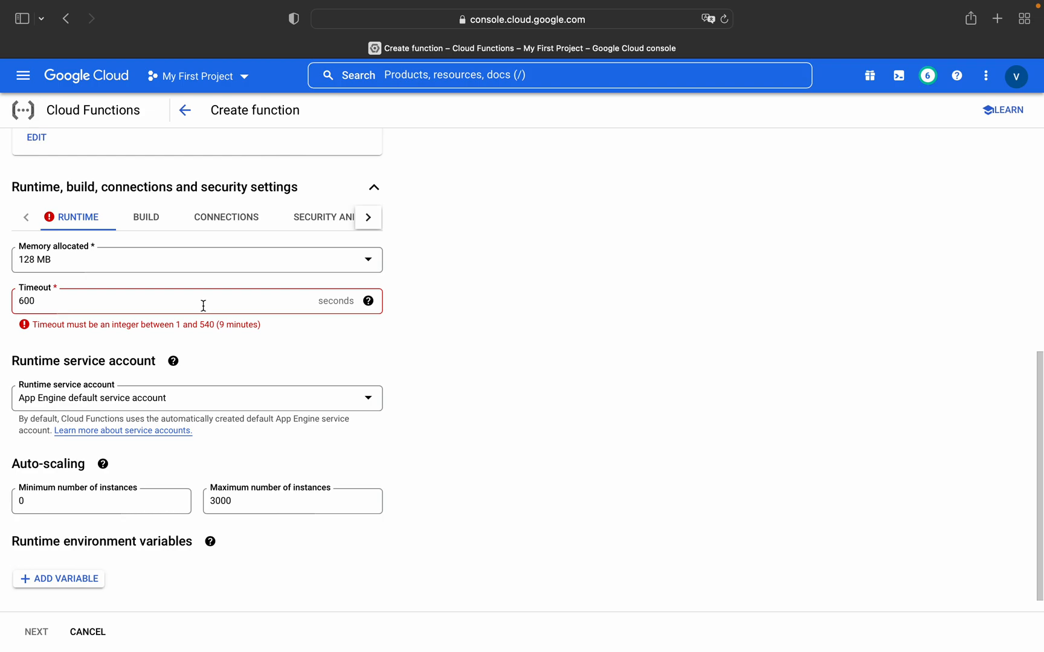
click(90, 302)
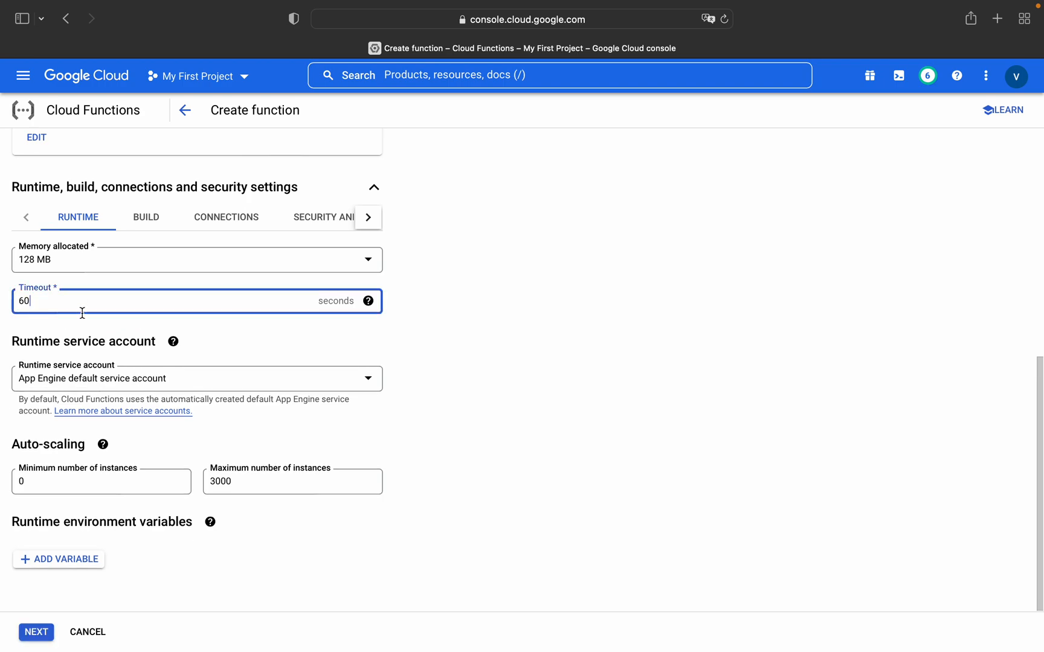
mouse_move(71, 390)
text(30)
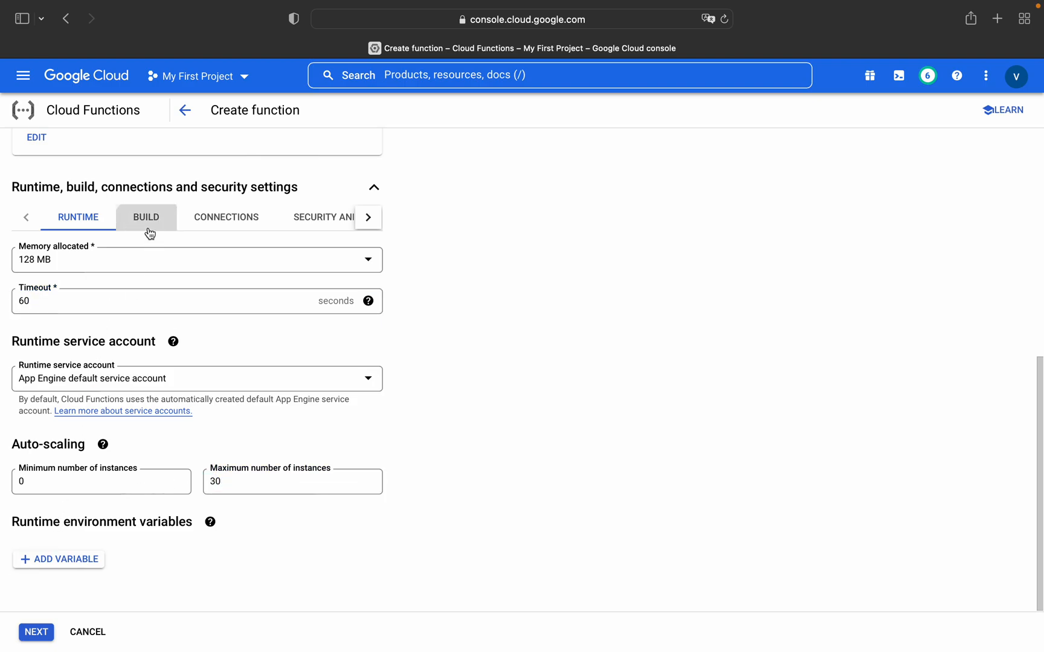
Show Build settings, dismiss the worker pools help, and scroll to connections.
click(147, 217)
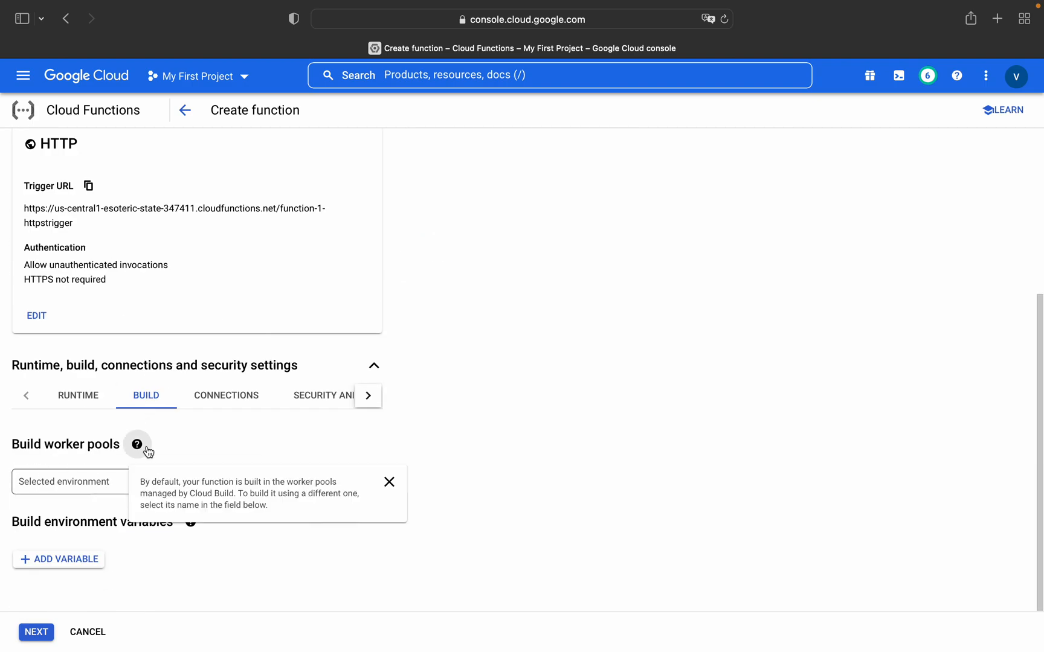
click(389, 483)
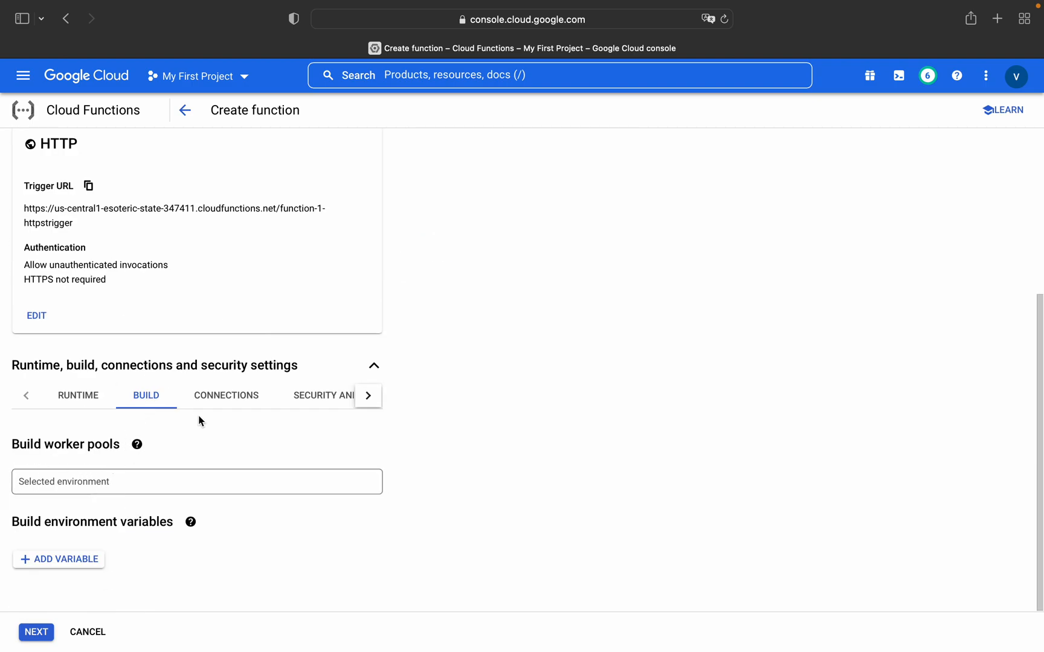
mouse_move(68, 563)
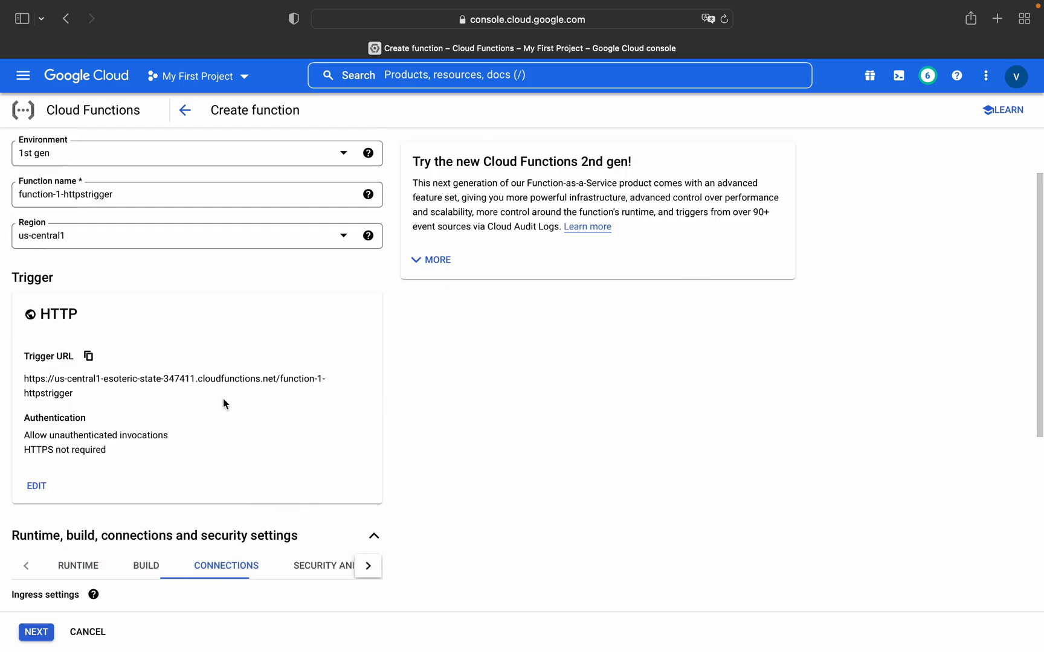
scroll(down, 3)
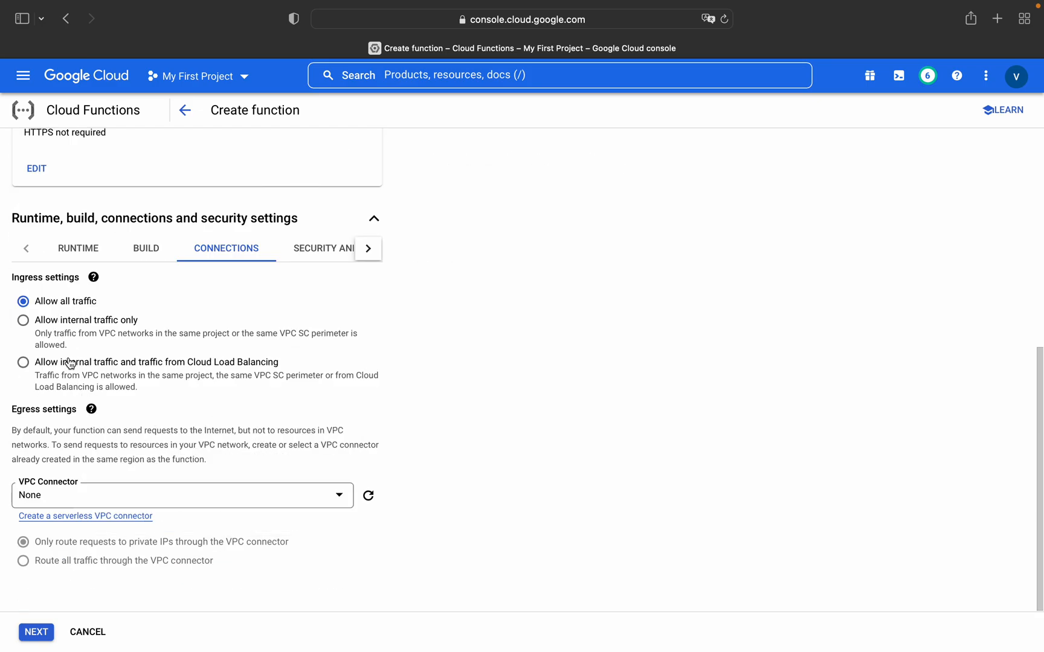
mouse_move(106, 423)
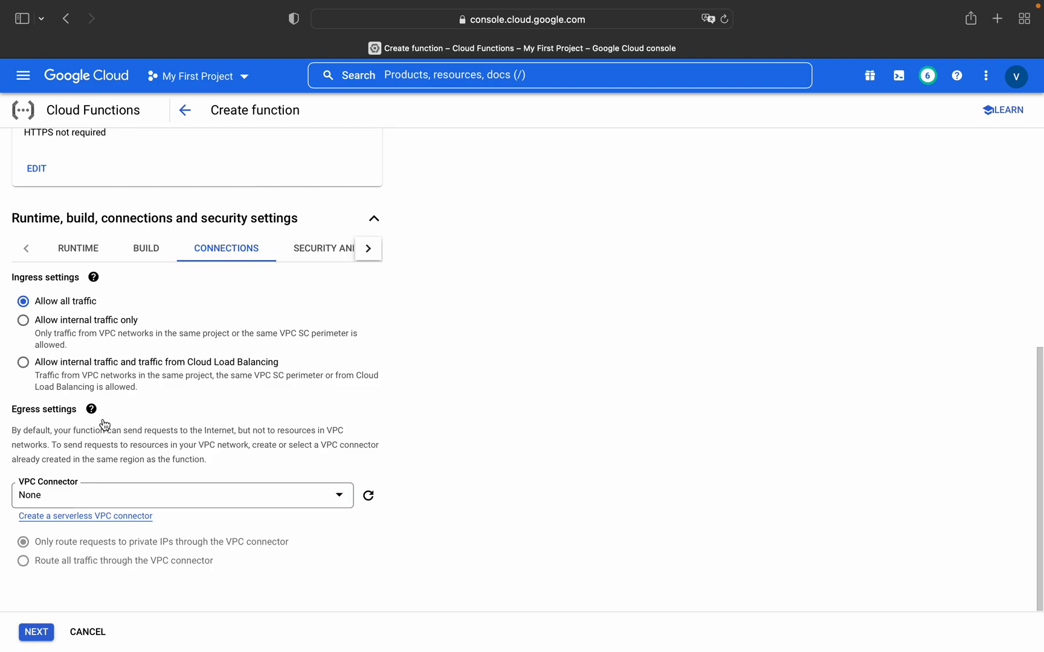
In the Python 3.7 main.py, change the greeting to 'Hello World- This is Google CLoud Platform!'.
click(35, 632)
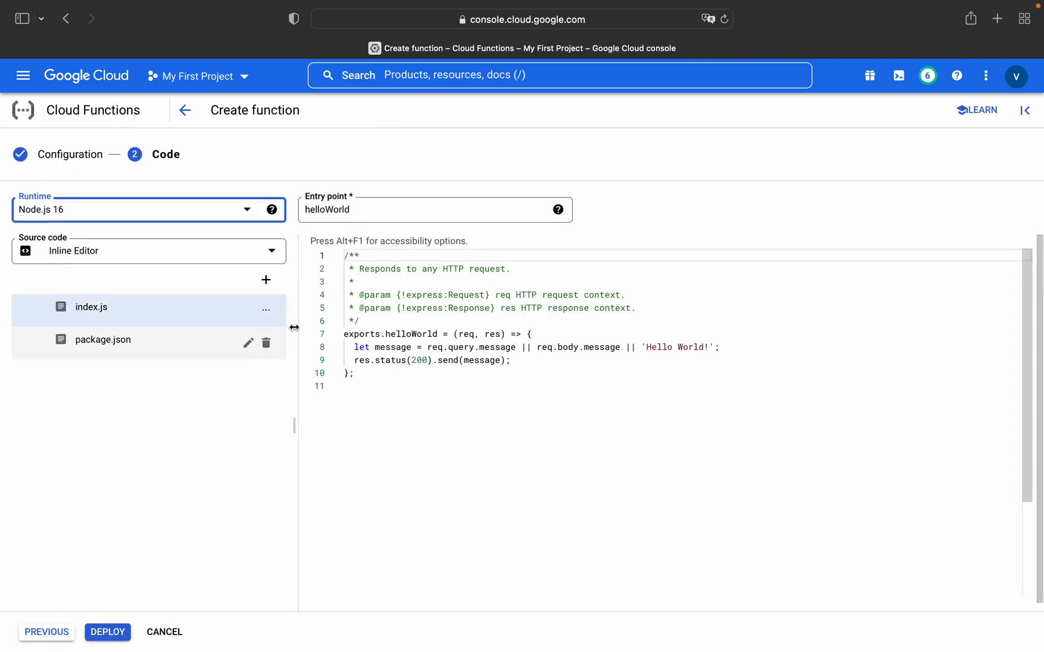
click(148, 209)
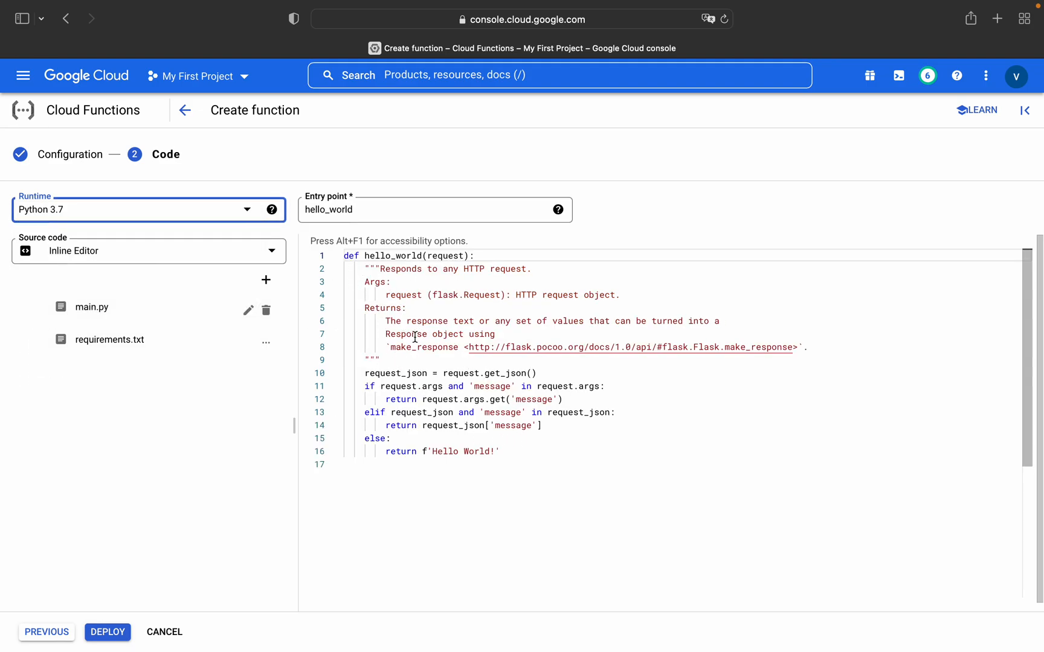
mouse_move(407, 347)
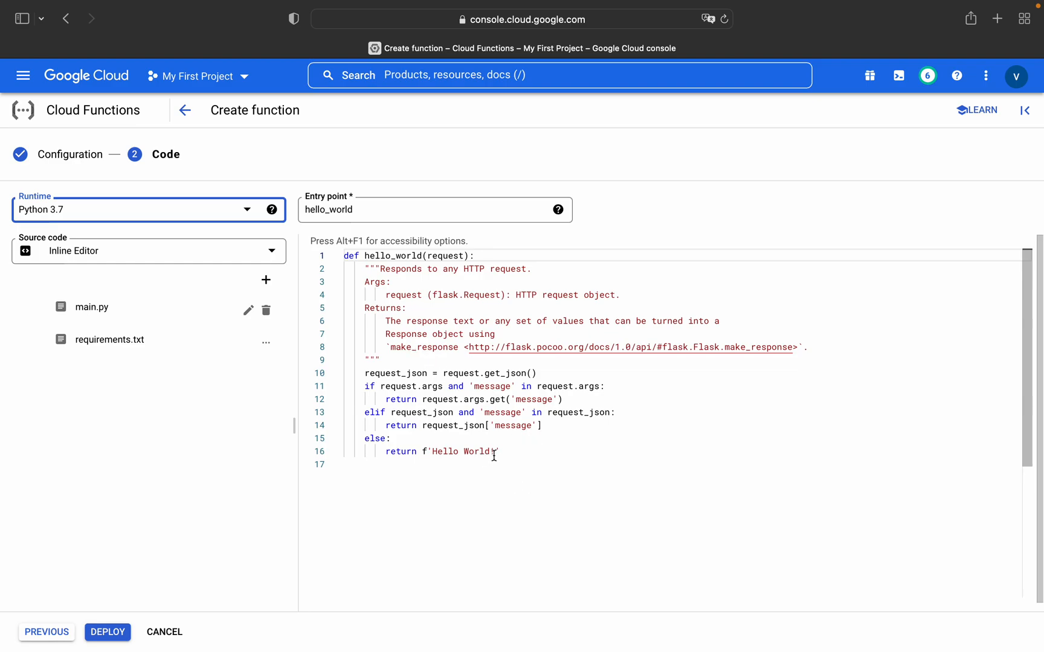
text(-)
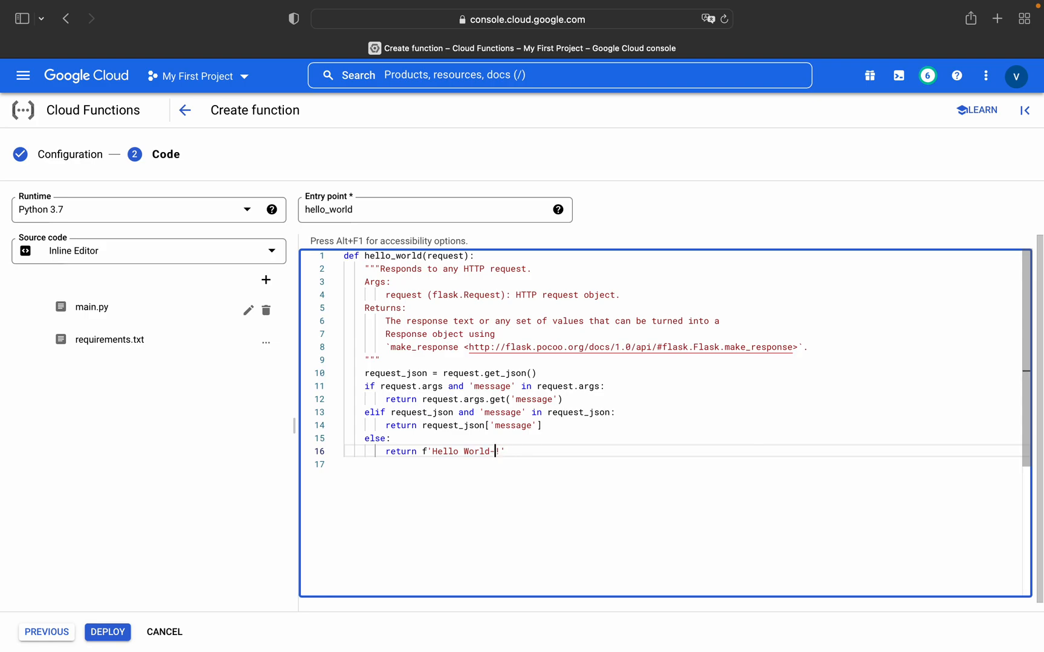
text(This is G)
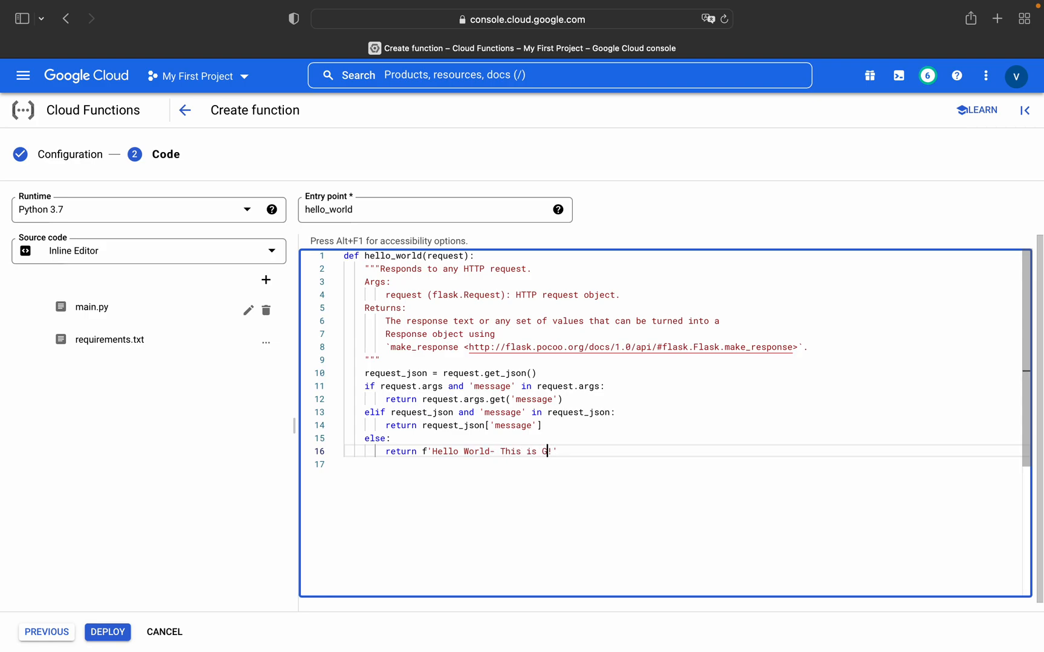
text(oogle CLoud)
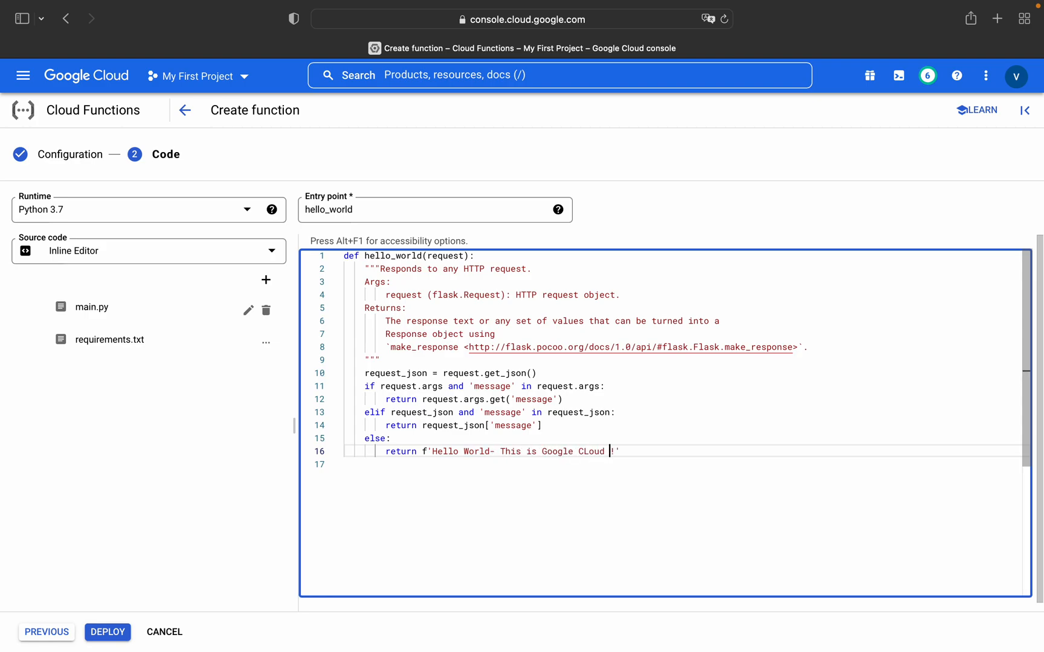
text(Playtform)
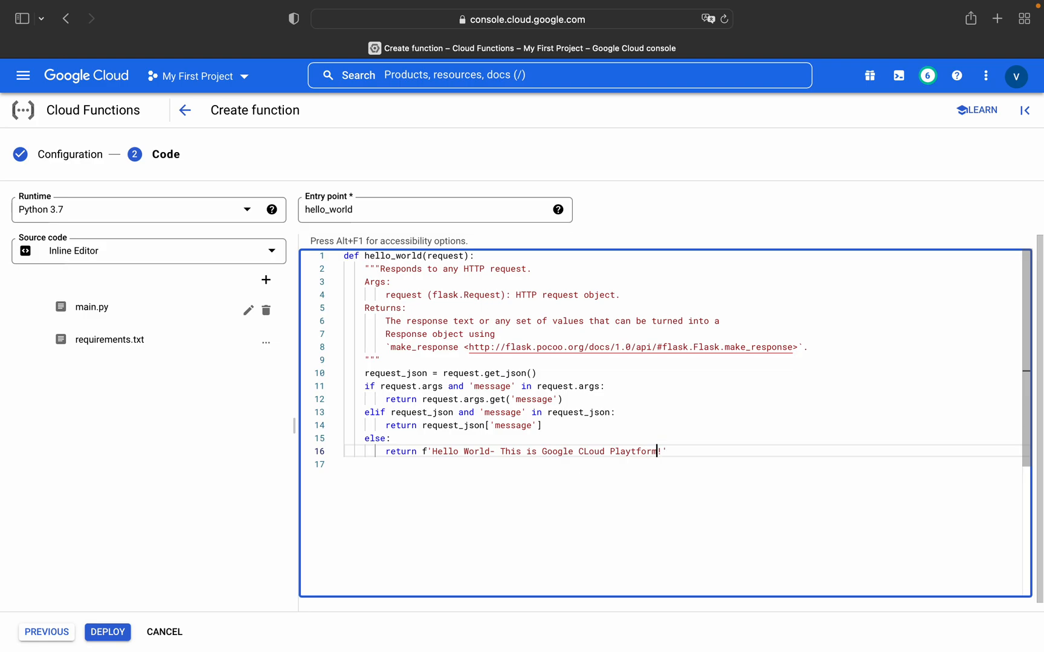
key(Backspace)
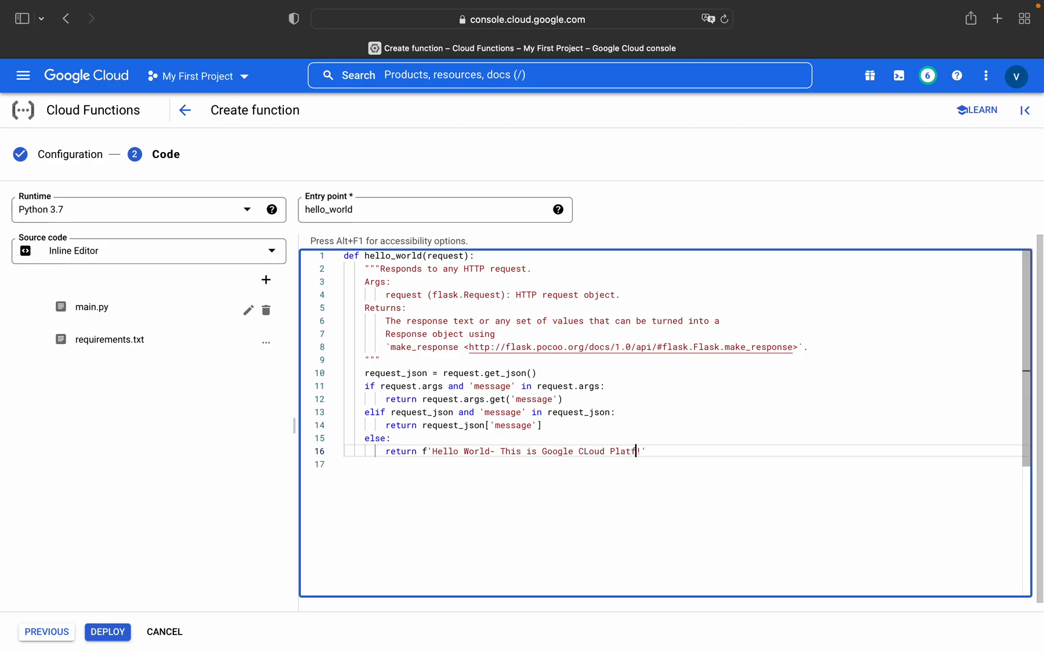
text(orm)
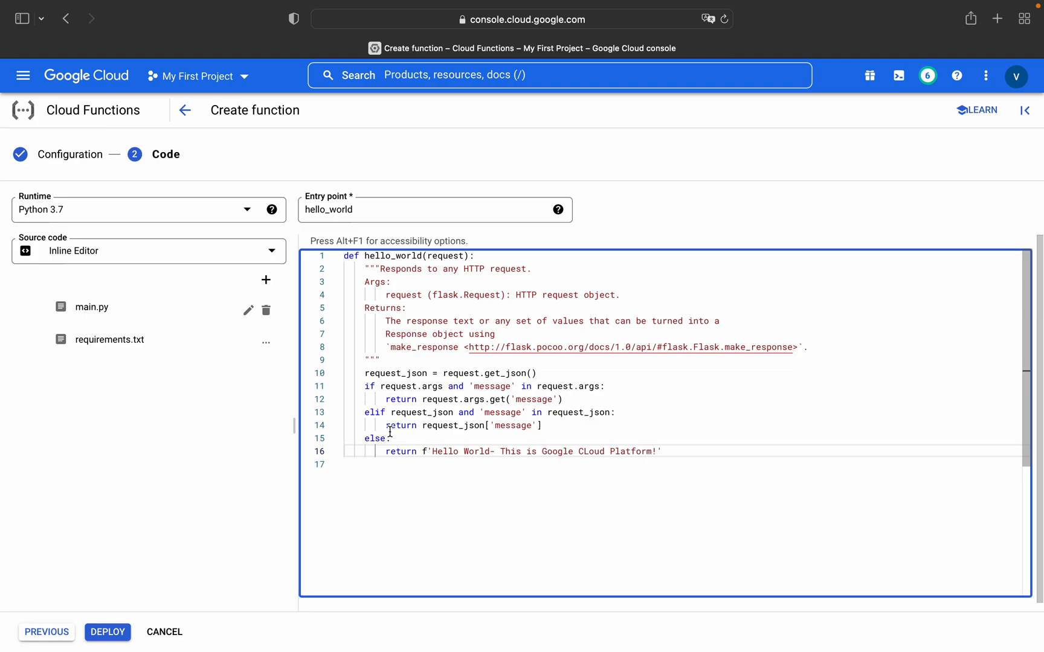
click(109, 340)
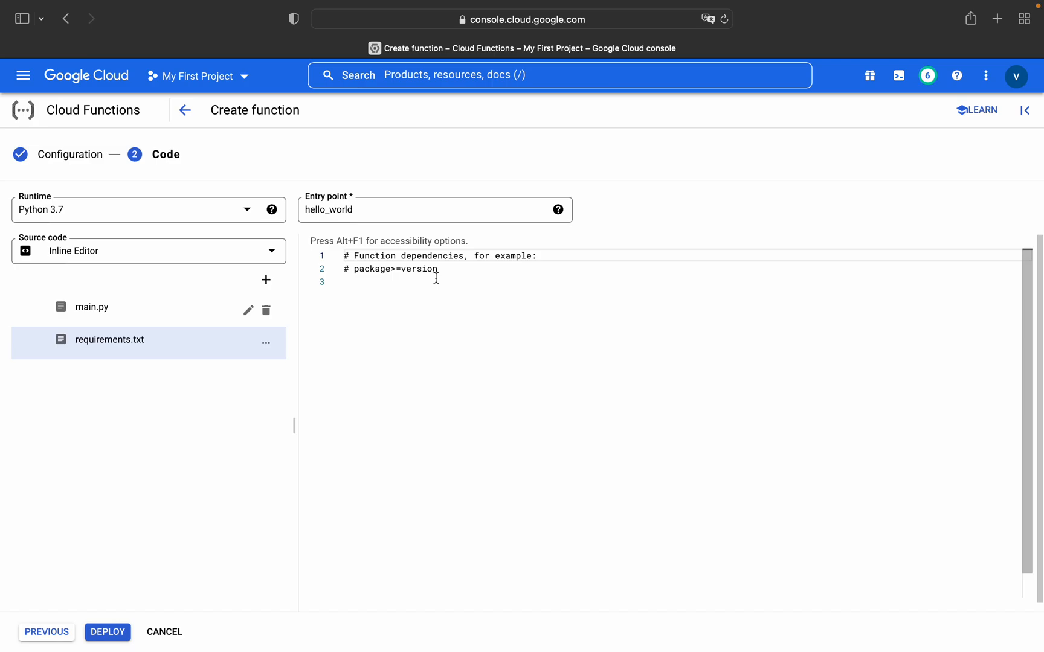
mouse_move(102, 320)
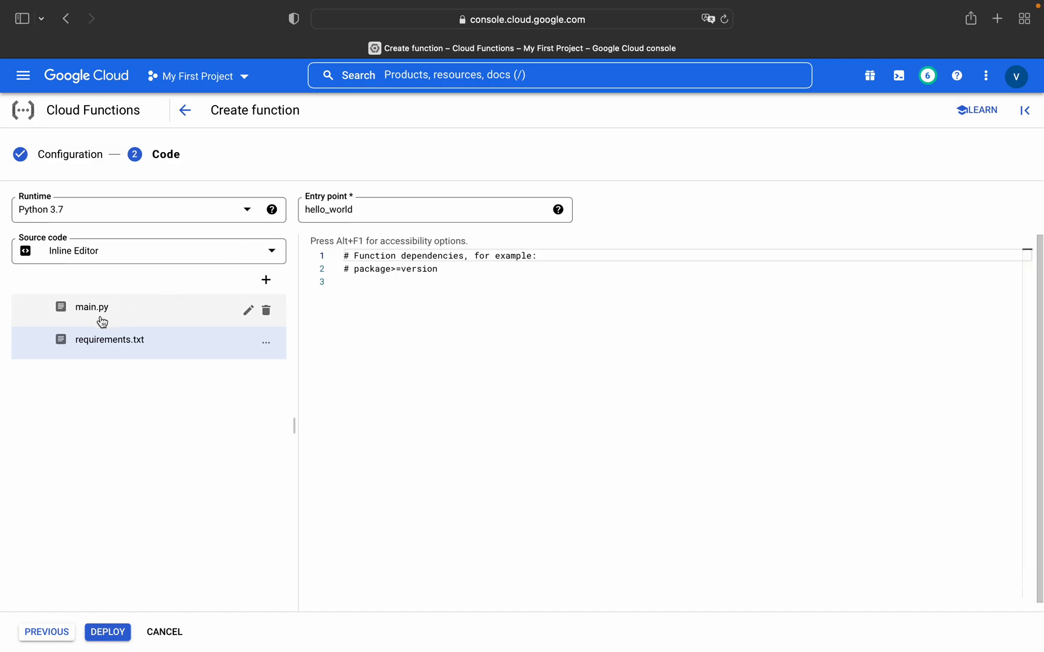
click(90, 307)
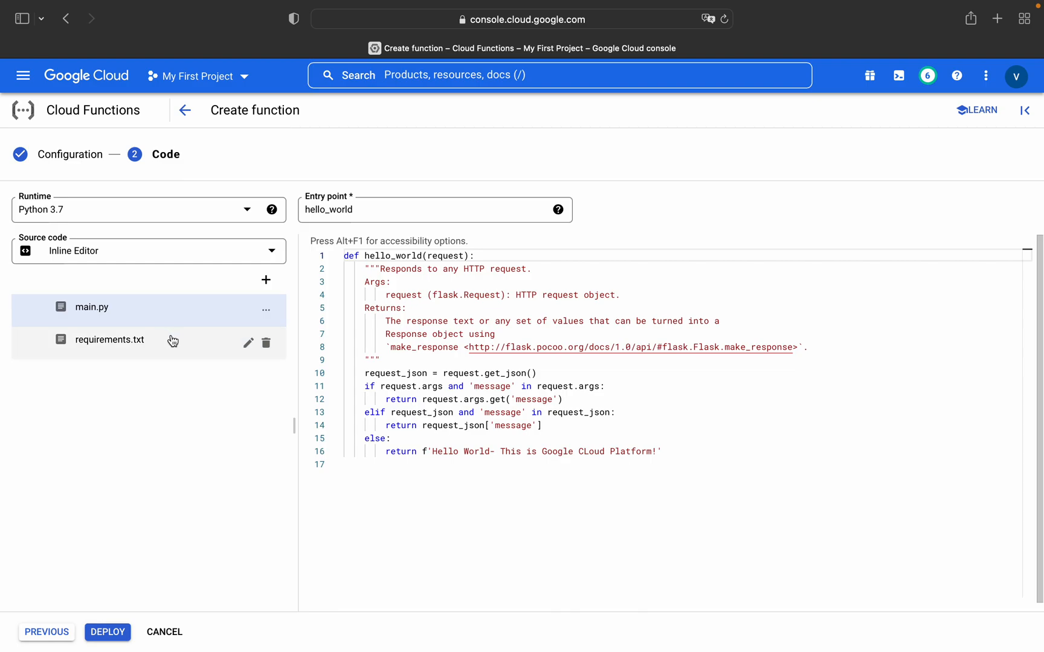
mouse_move(266, 345)
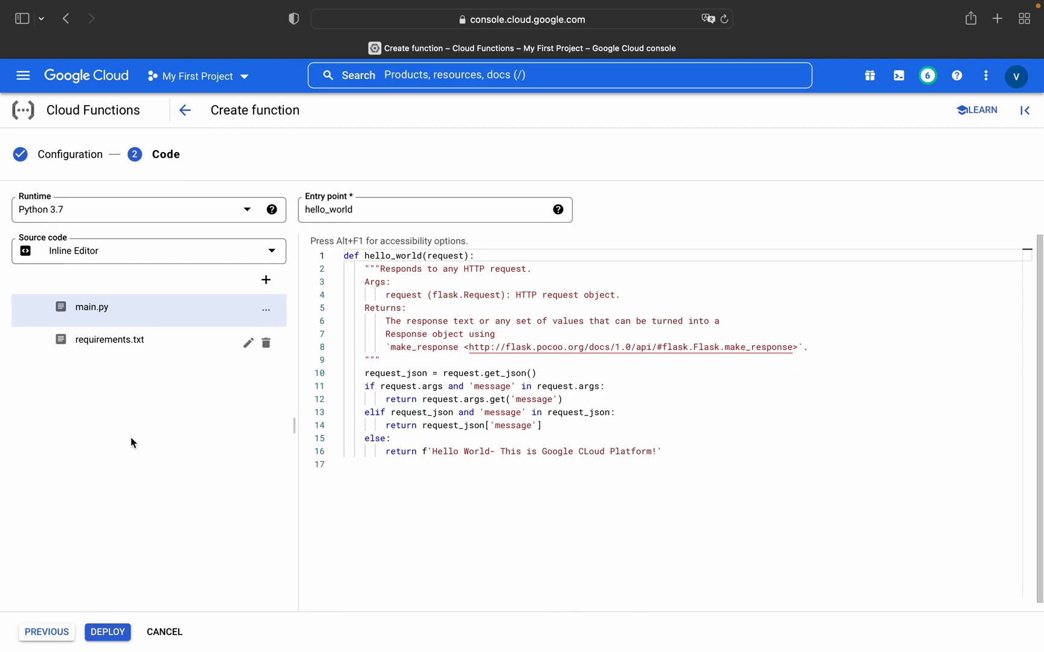
key(Cmd+Tab)
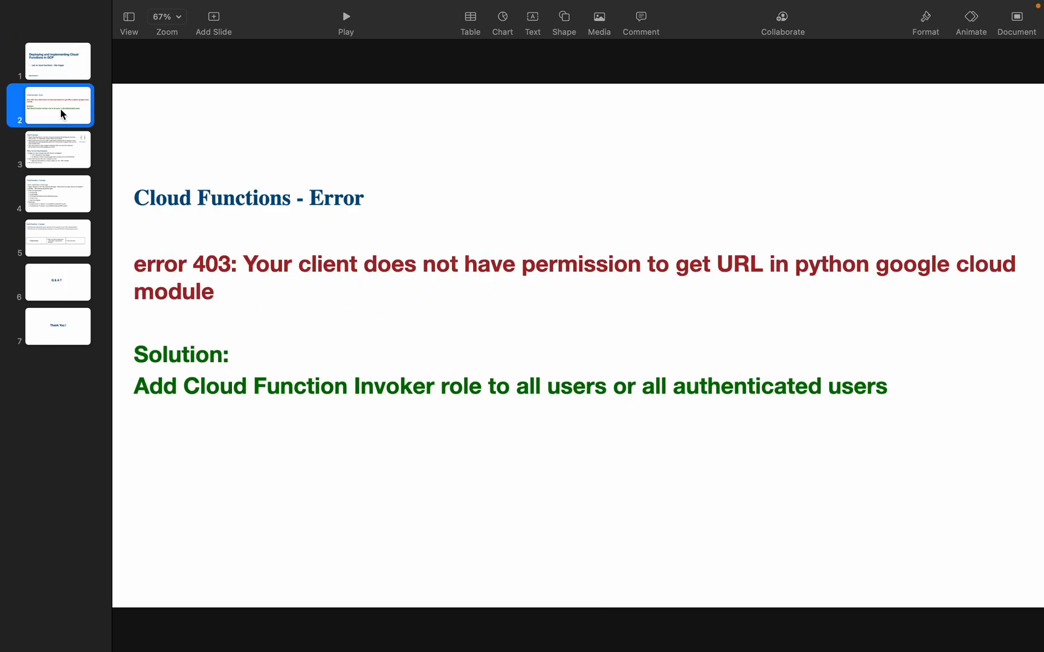
mouse_move(237, 289)
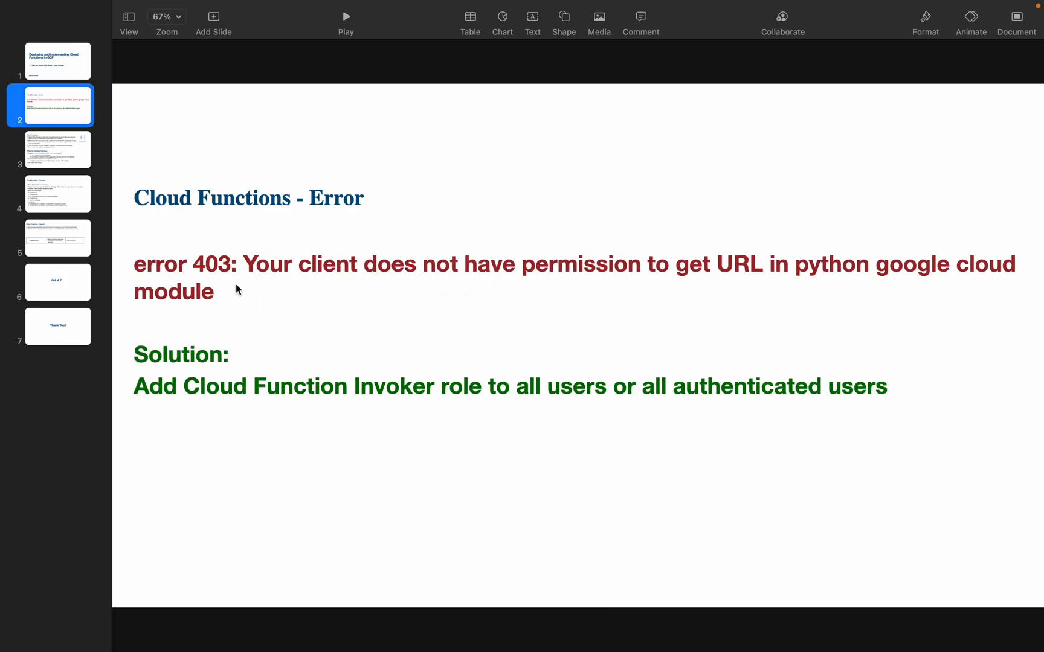
mouse_move(635, 273)
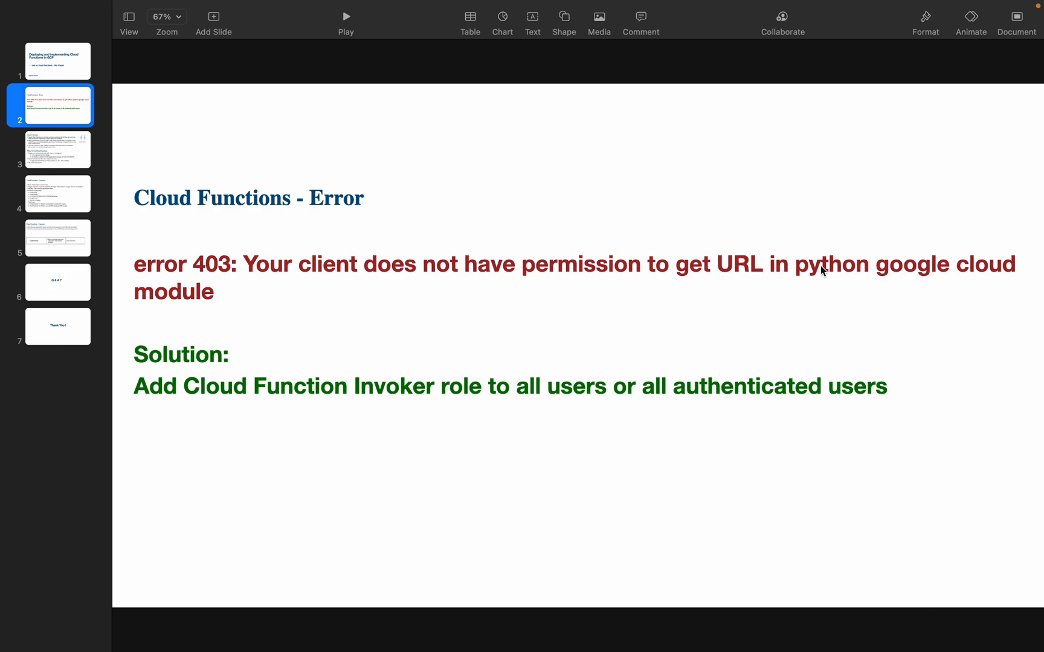
mouse_move(333, 254)
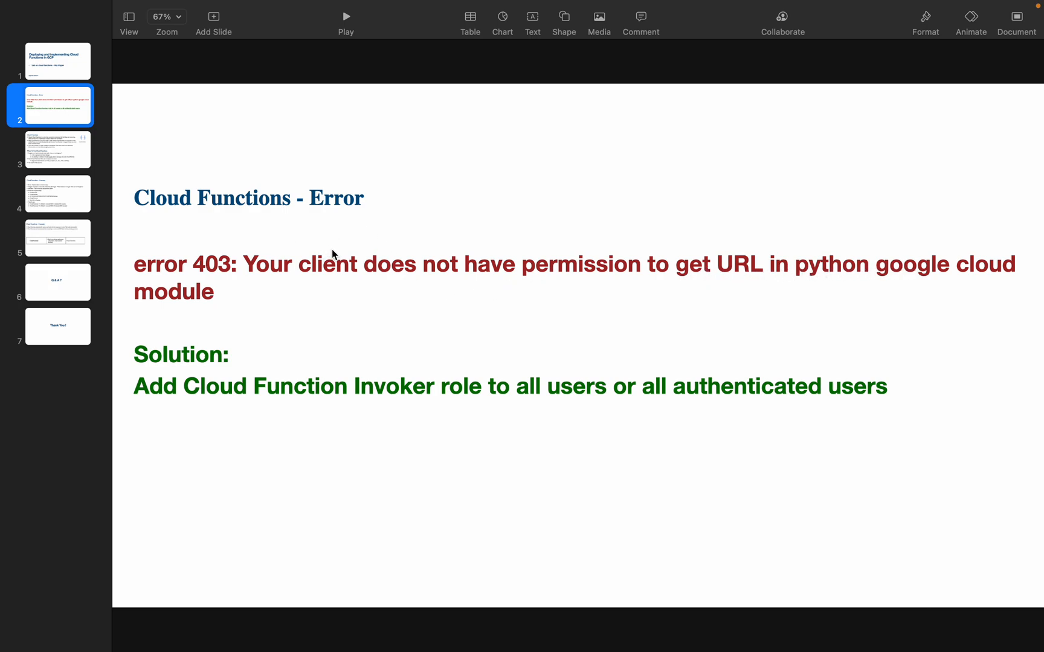
mouse_move(378, 404)
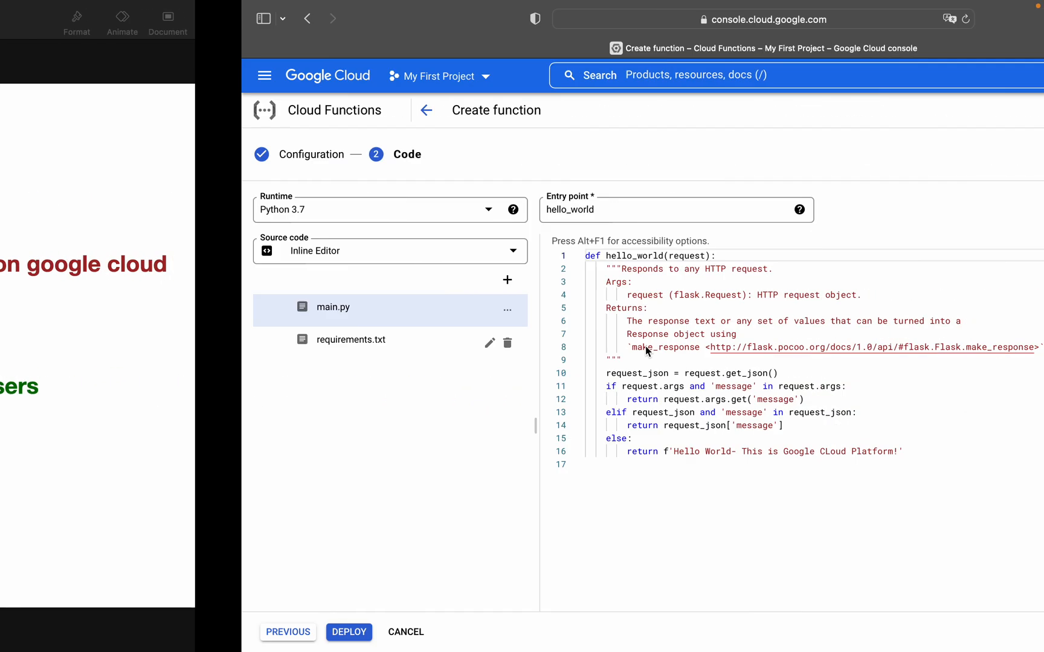
Deploy function-1-http, open and cancel Add principals, confirming allUsers has Cloud Functions Invoker.
click(349, 632)
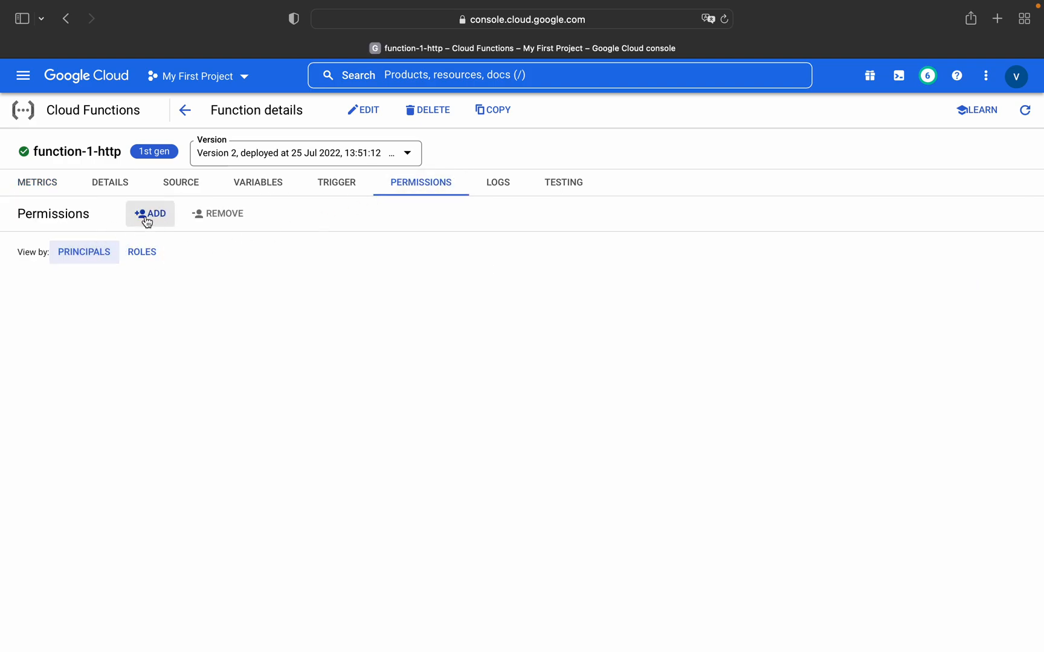
click(149, 213)
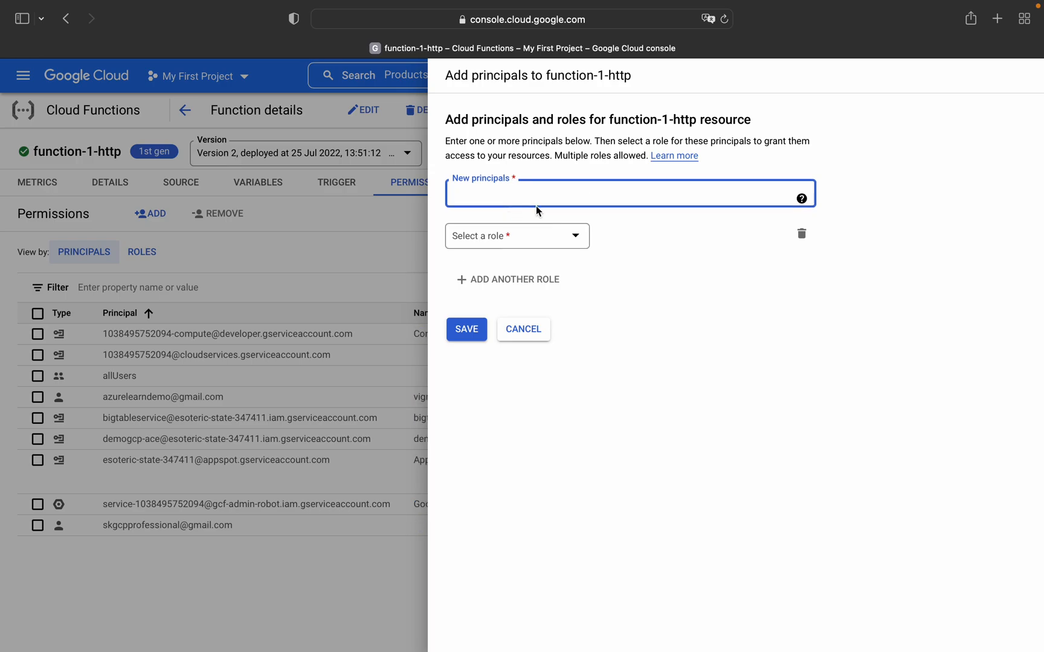
click(466, 329)
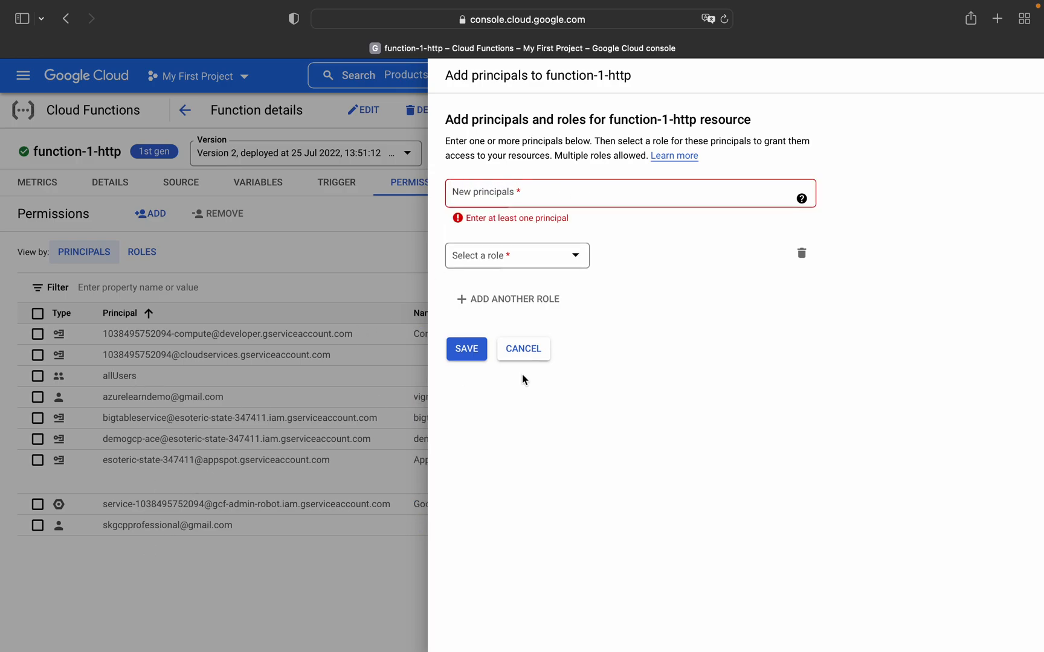
click(523, 349)
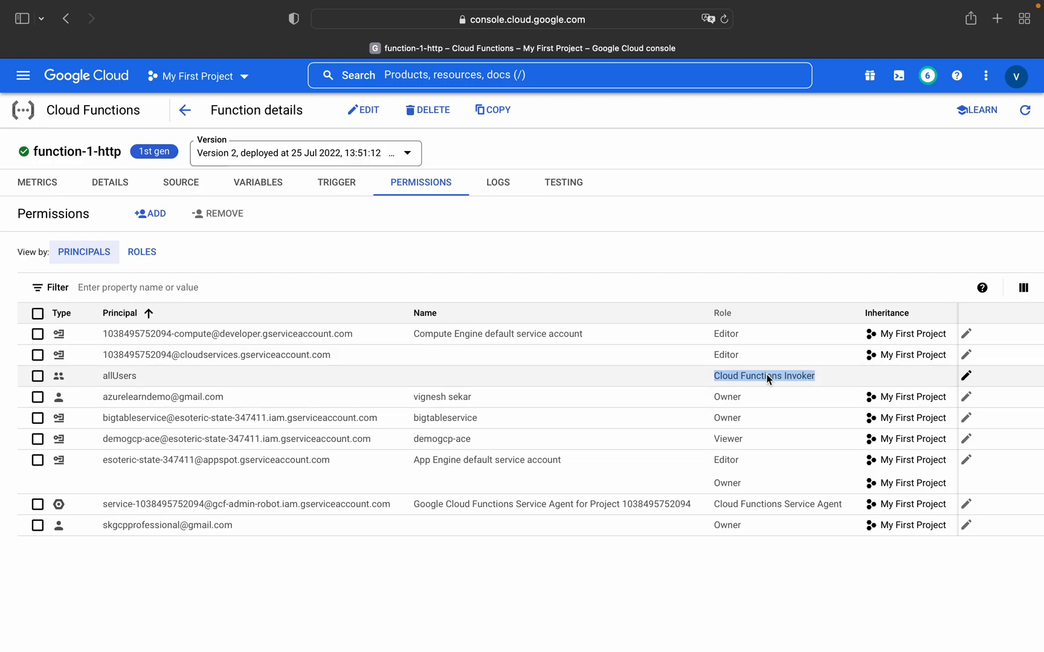
mouse_move(659, 238)
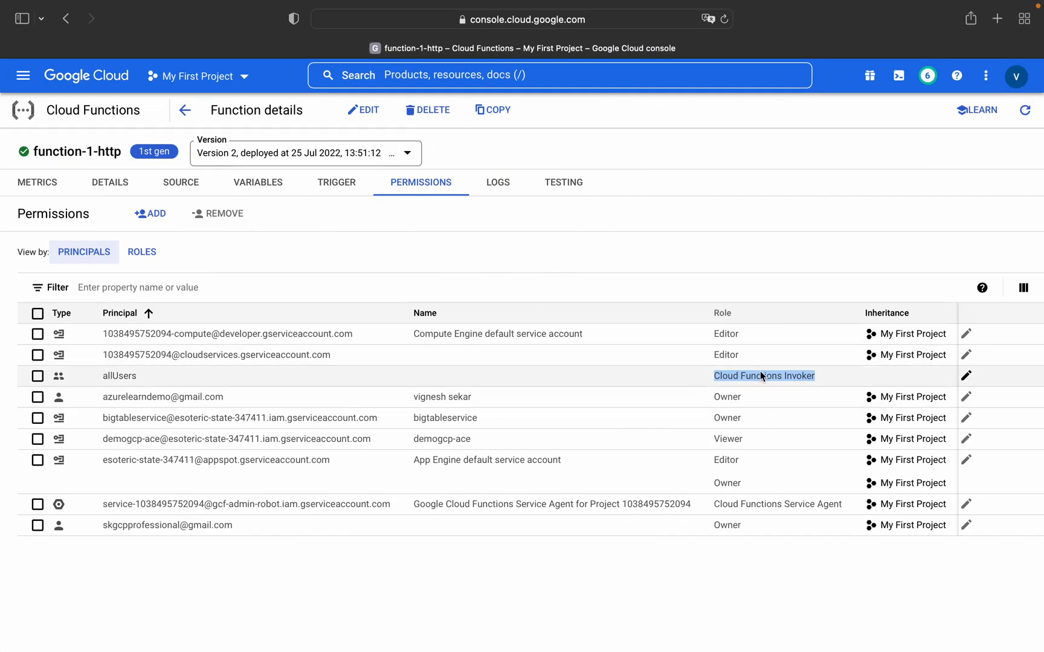
mouse_move(360, 204)
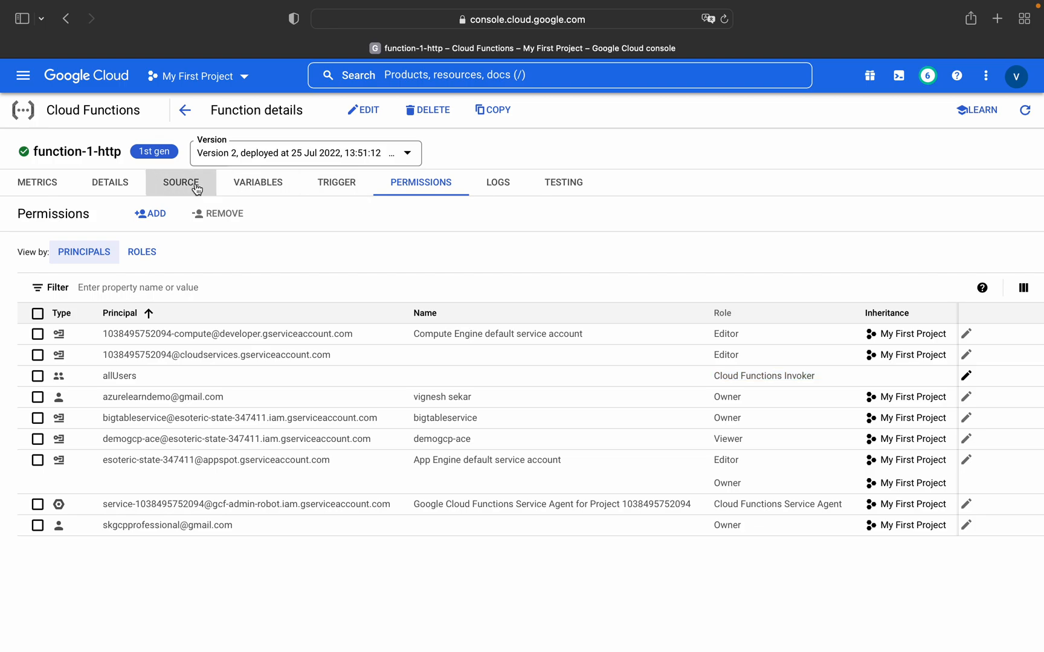
Open function-1-http's Trigger URL from the Trigger tab, then switch to LOGS.
click(110, 183)
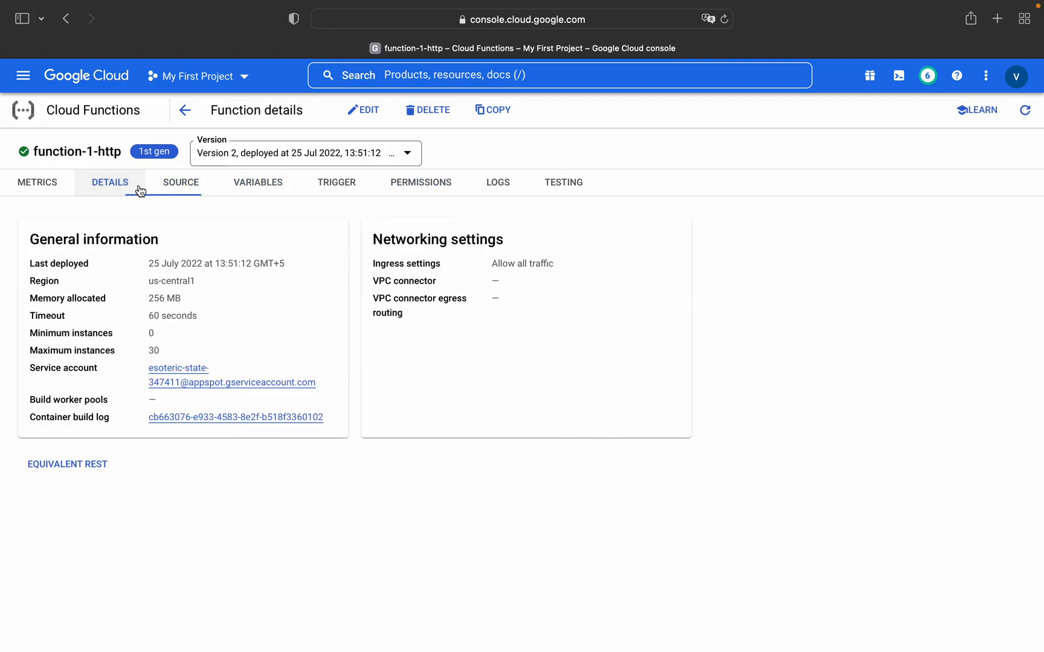
click(336, 183)
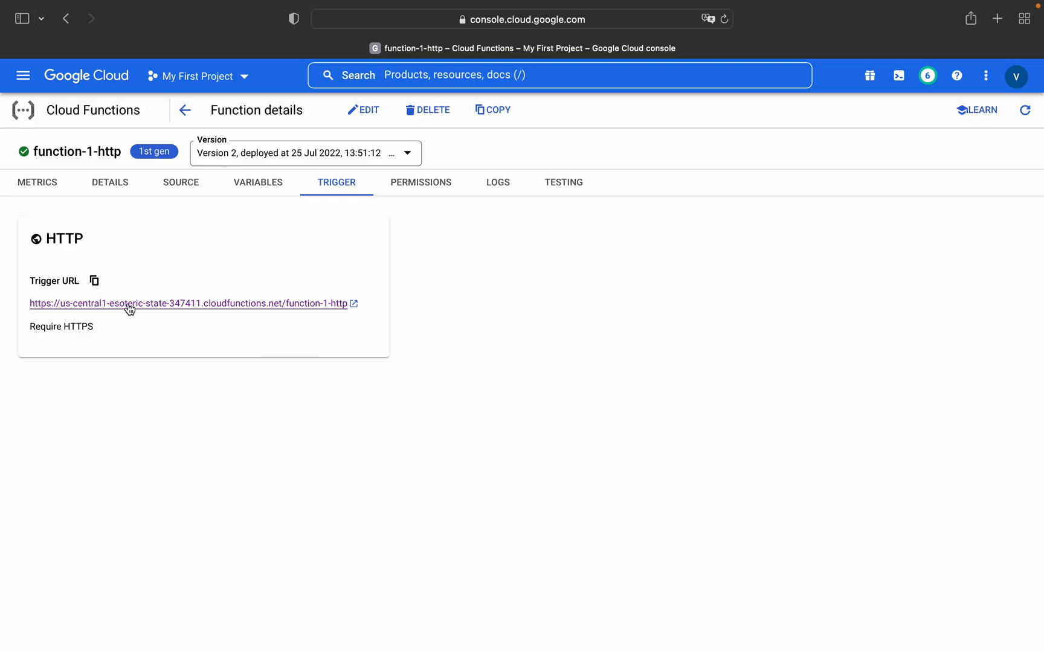
click(128, 303)
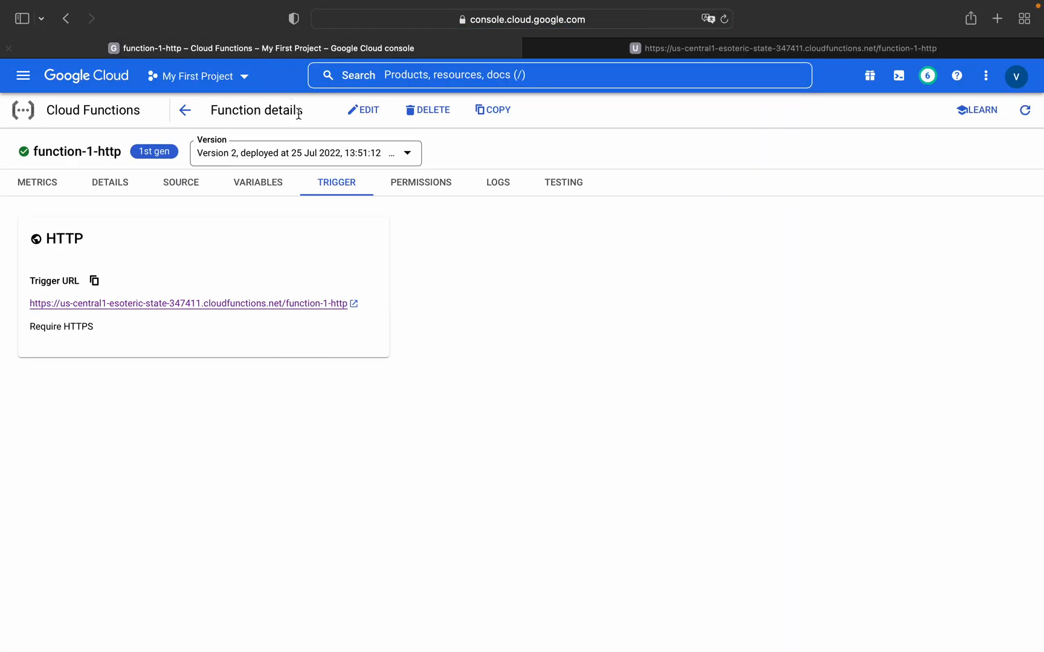
click(497, 182)
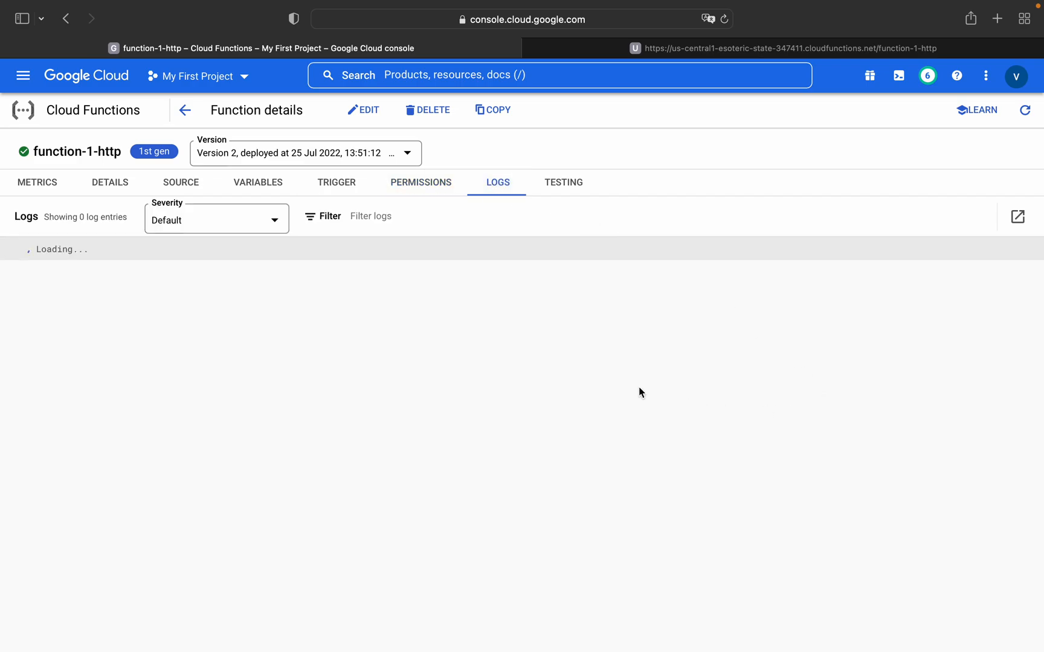
mouse_move(613, 233)
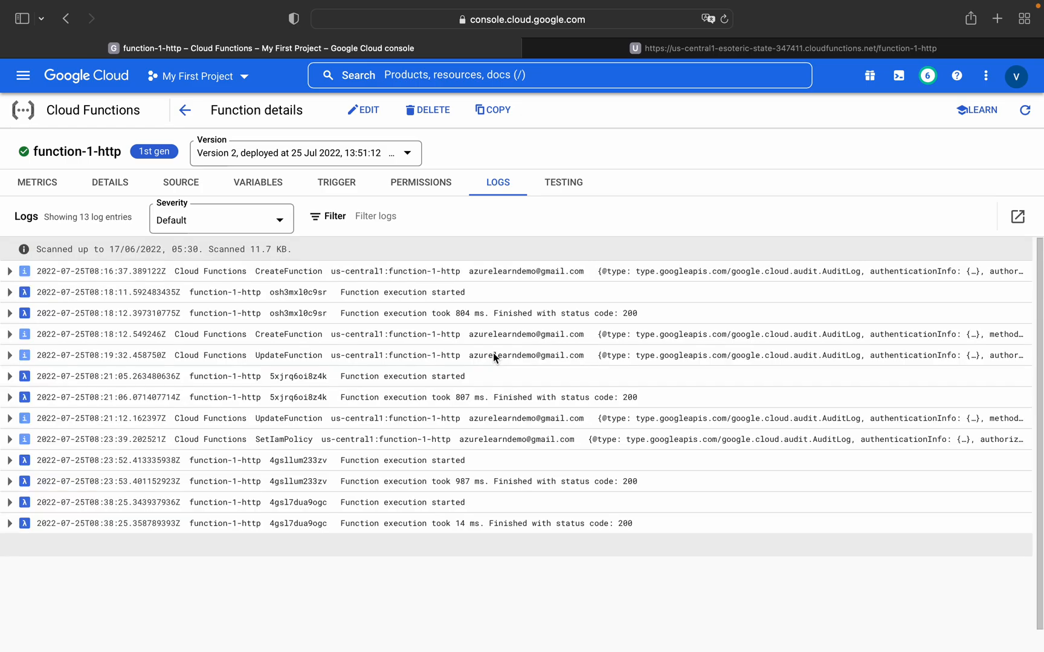
mouse_move(375, 522)
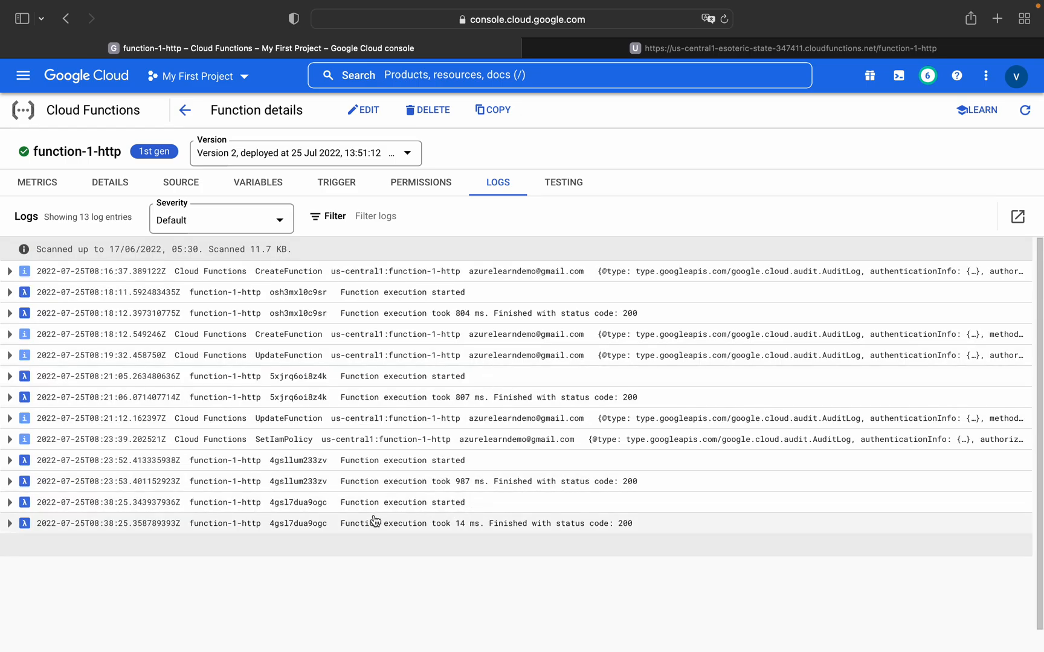
mouse_move(418, 463)
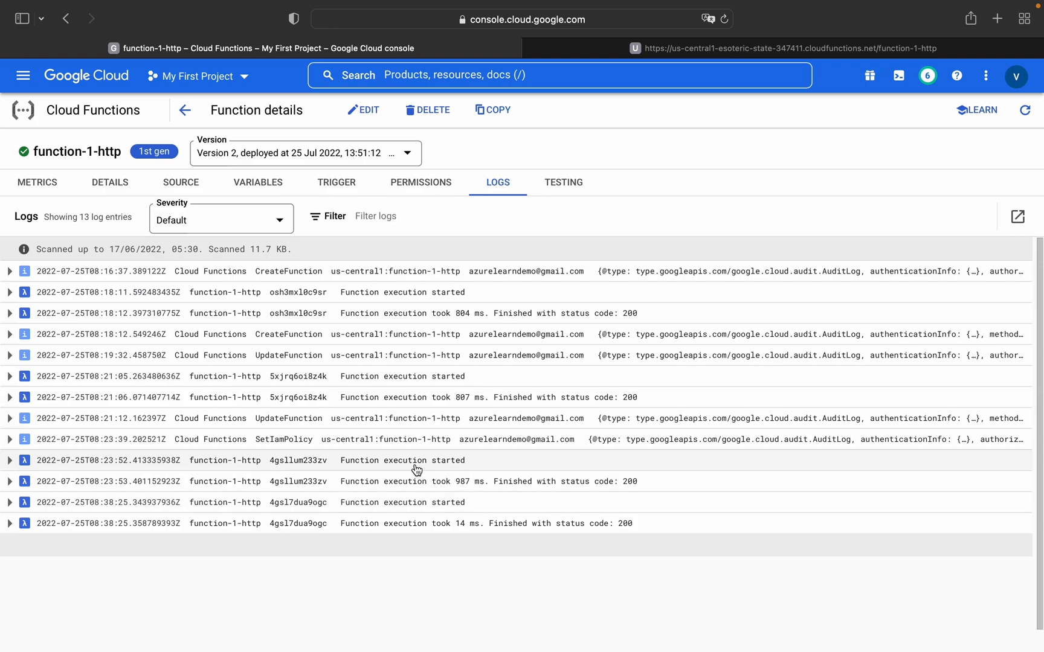
mouse_move(329, 440)
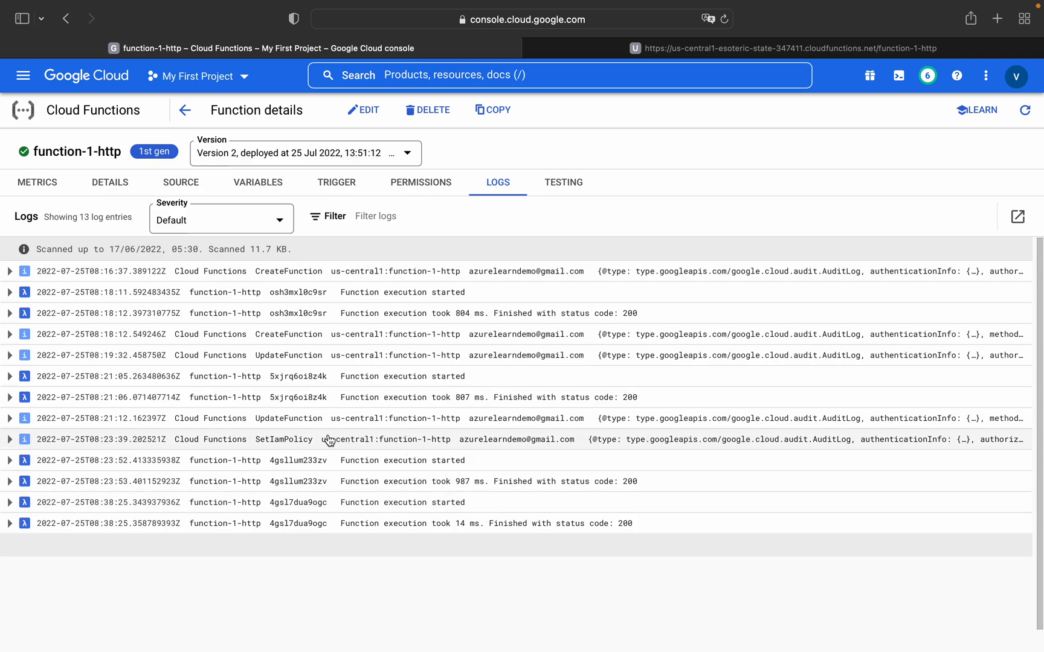
mouse_move(11, 438)
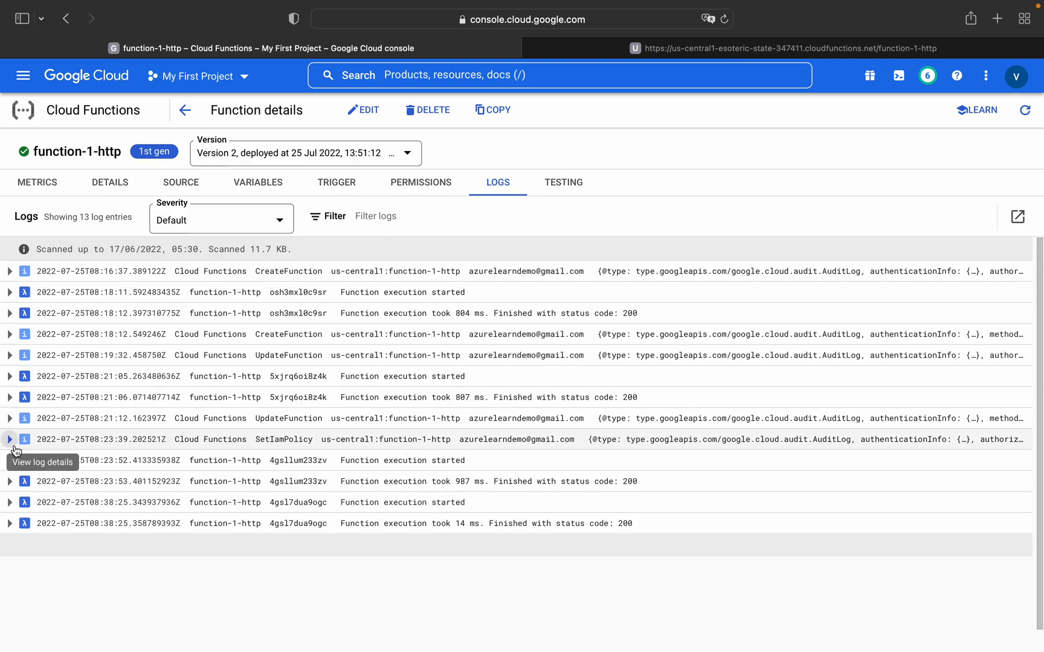
Expand the SetIamPolicy, 987 ms and latest execution log entries, then view Permissions.
click(9, 439)
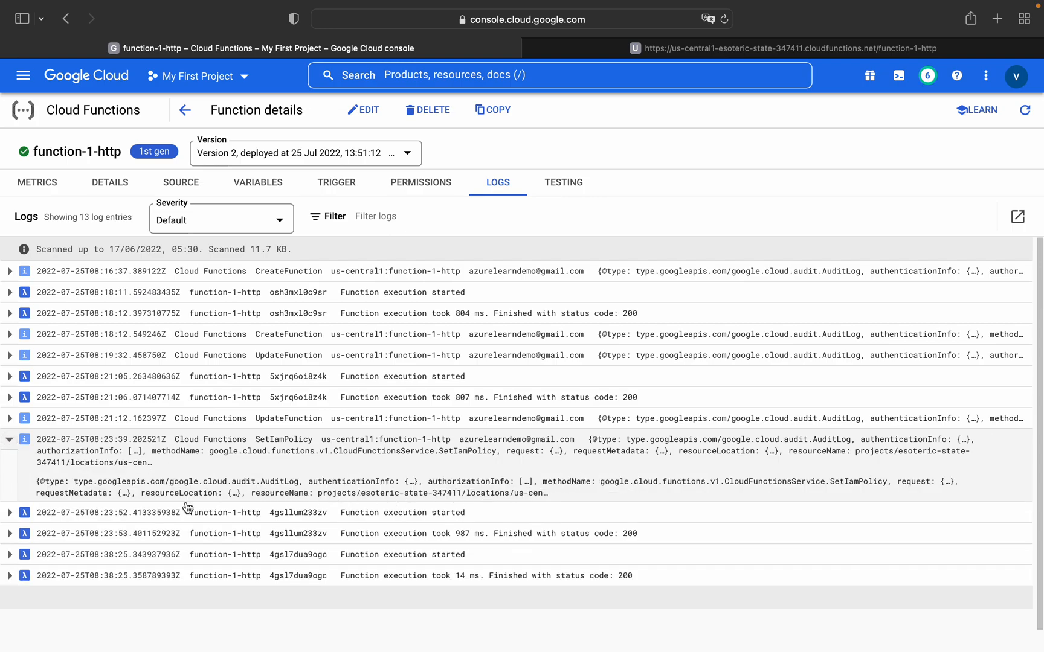
mouse_move(8, 534)
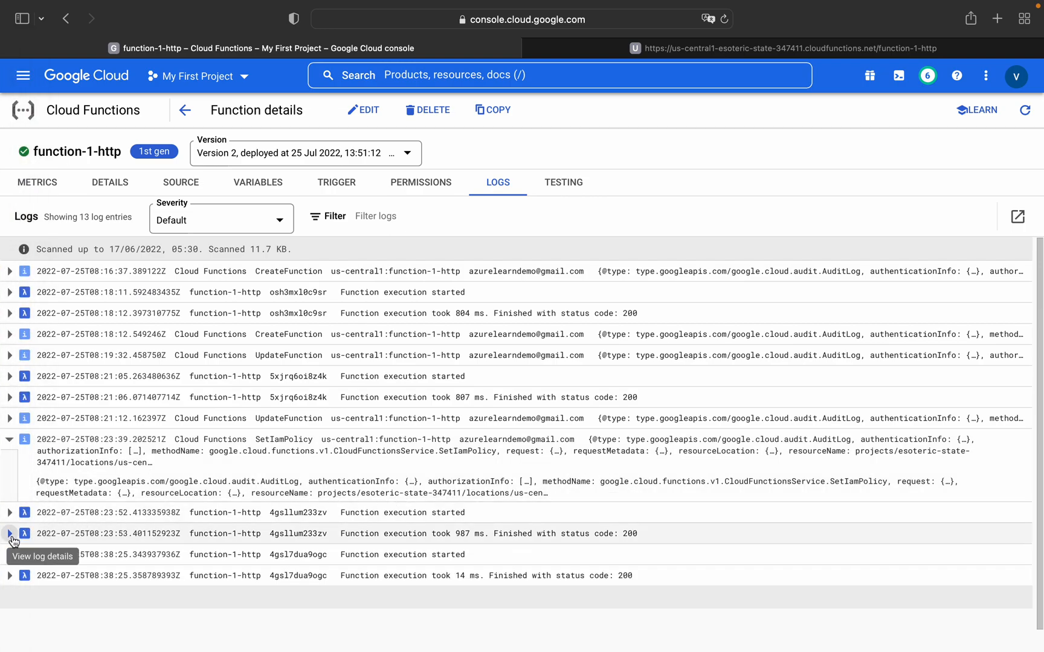
click(9, 550)
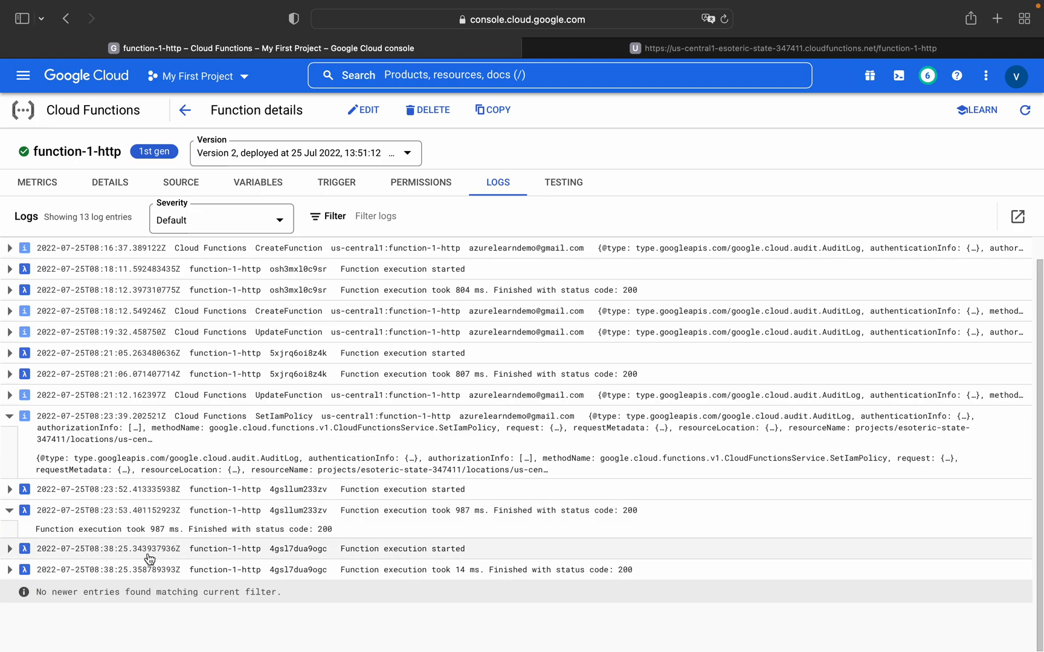
mouse_move(163, 559)
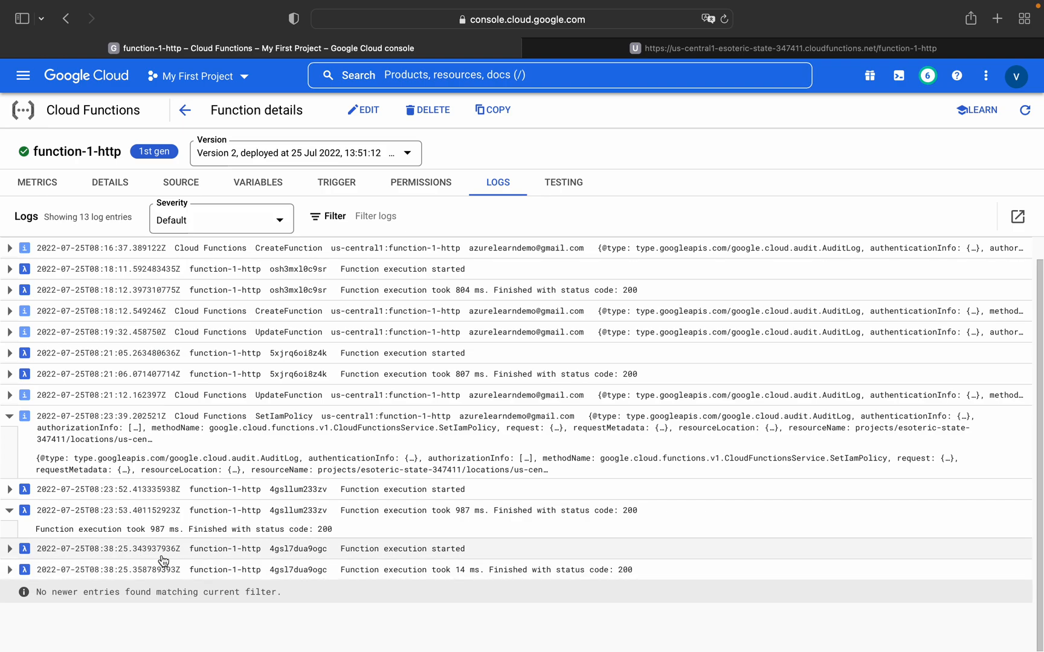
click(10, 549)
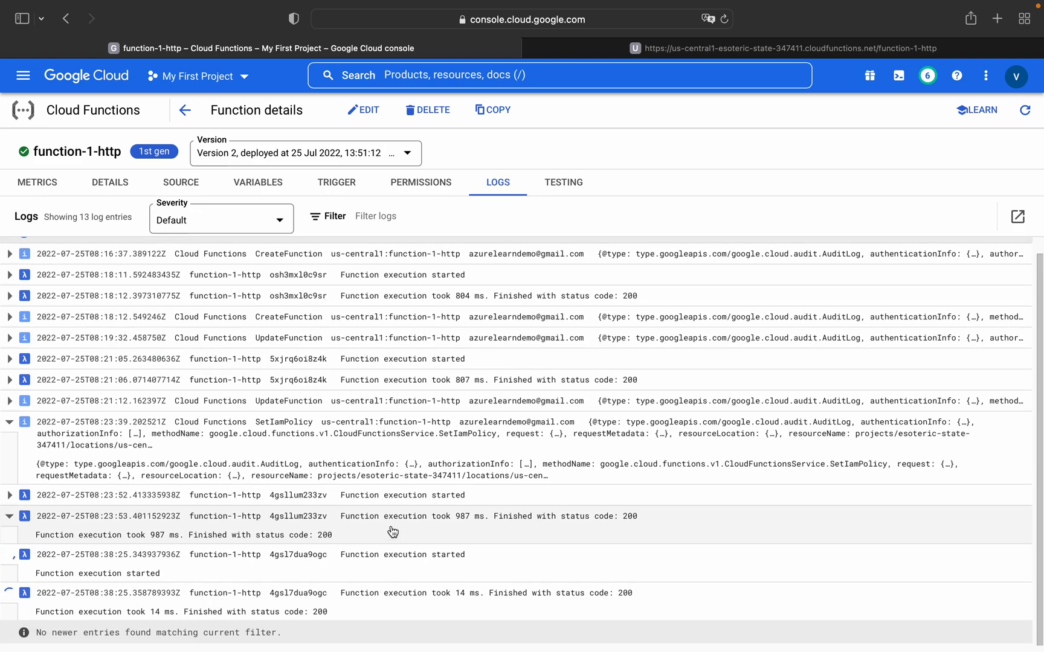
click(420, 182)
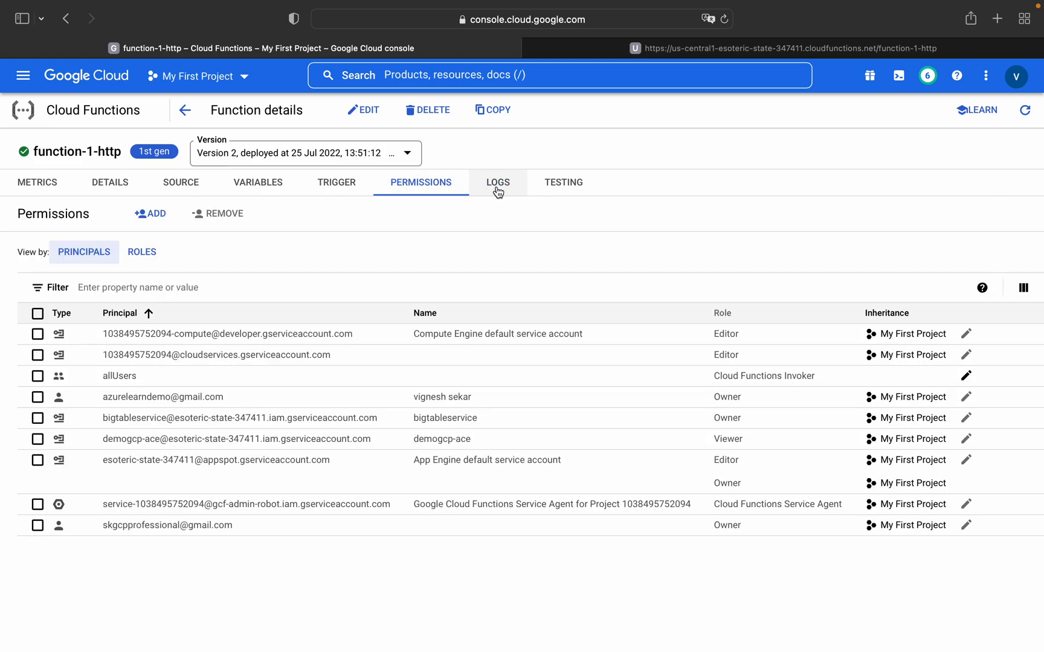
Check deployed versions, expand the latest 14 ms status-200 entry, and select Keynote slide 7.
click(498, 183)
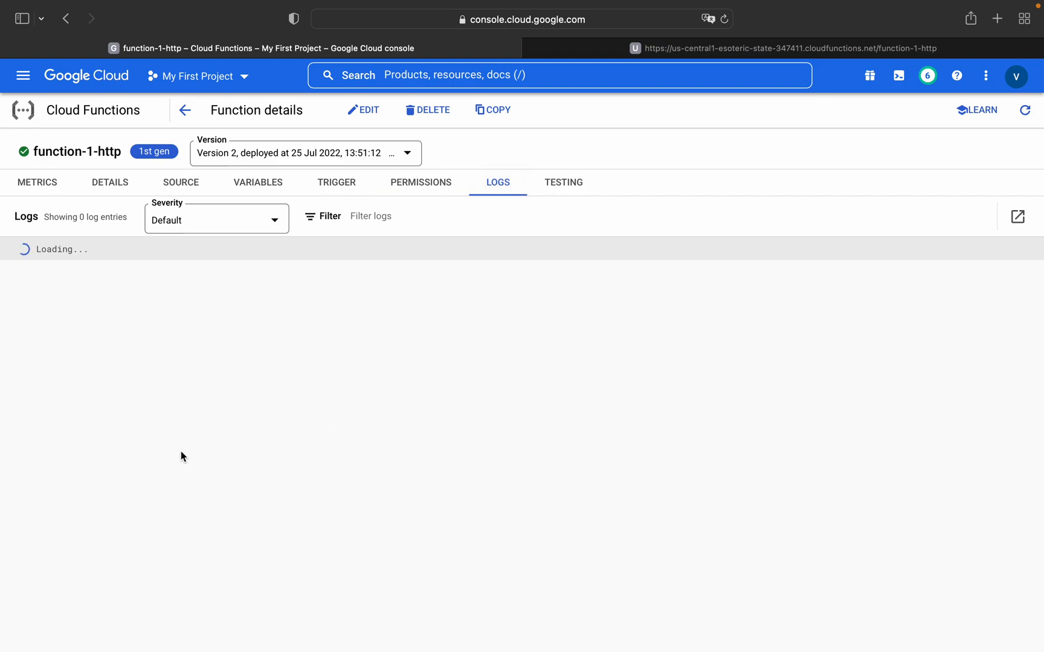
mouse_move(196, 348)
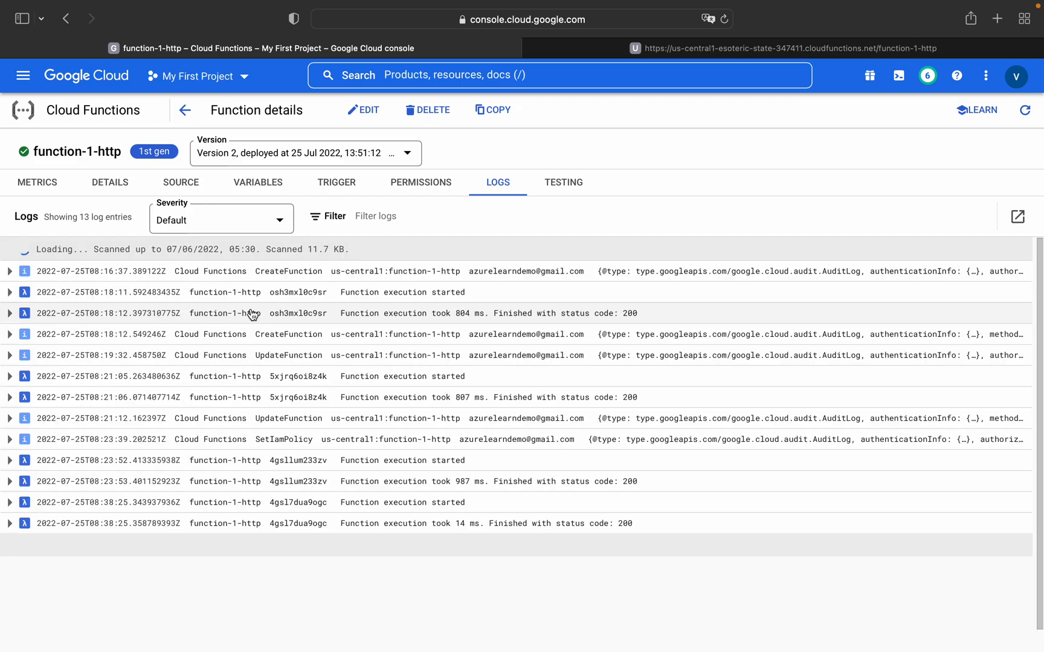
mouse_move(540, 404)
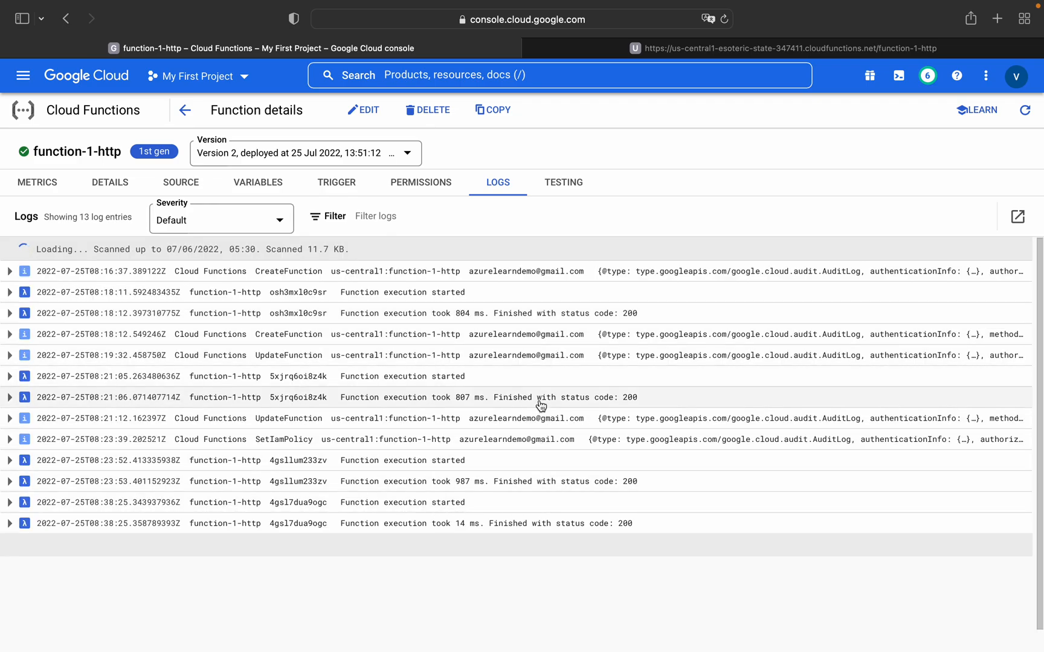
mouse_move(519, 389)
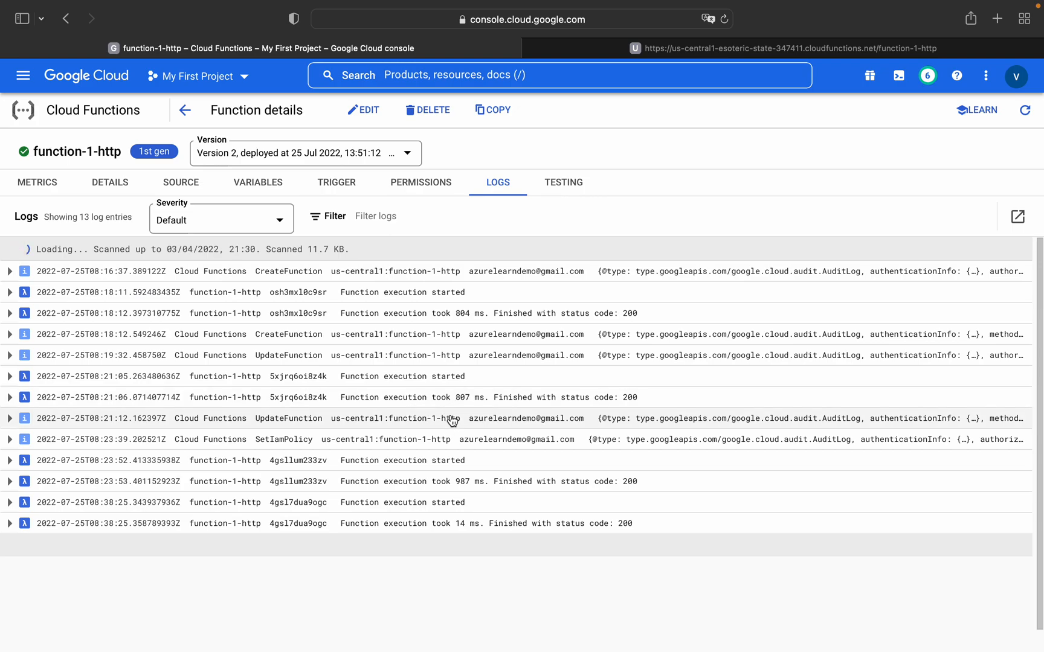
mouse_move(8, 440)
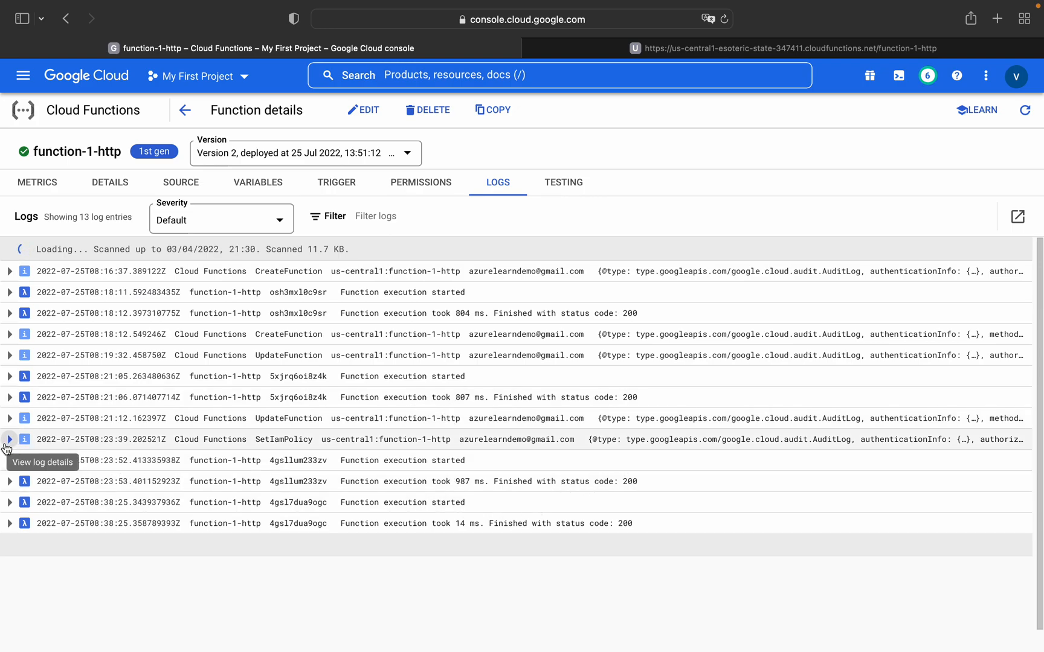
mouse_move(304, 429)
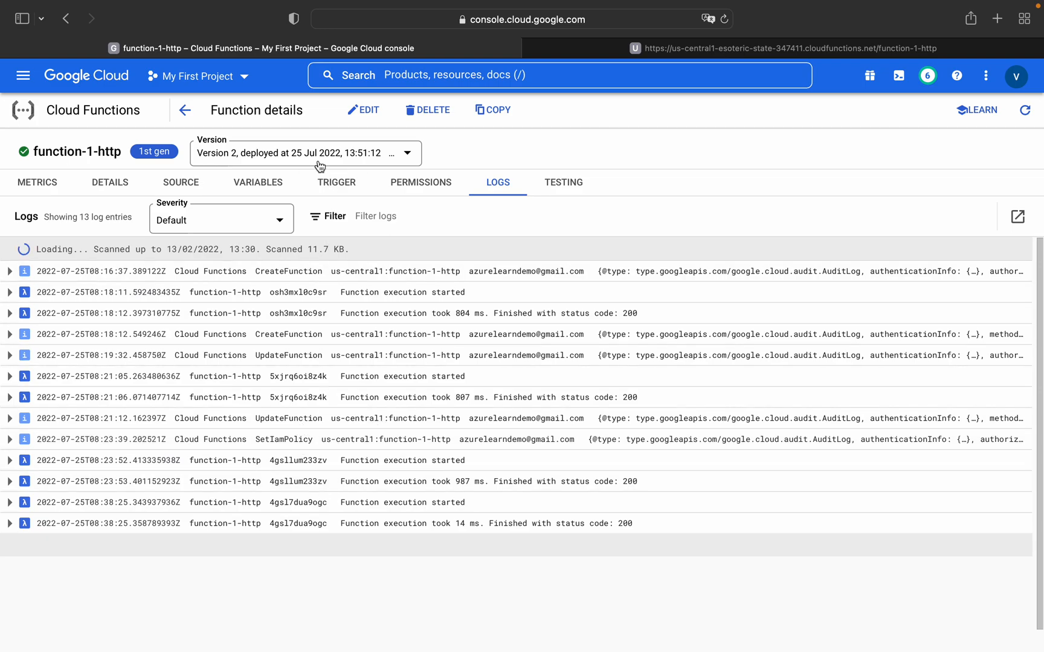
click(321, 153)
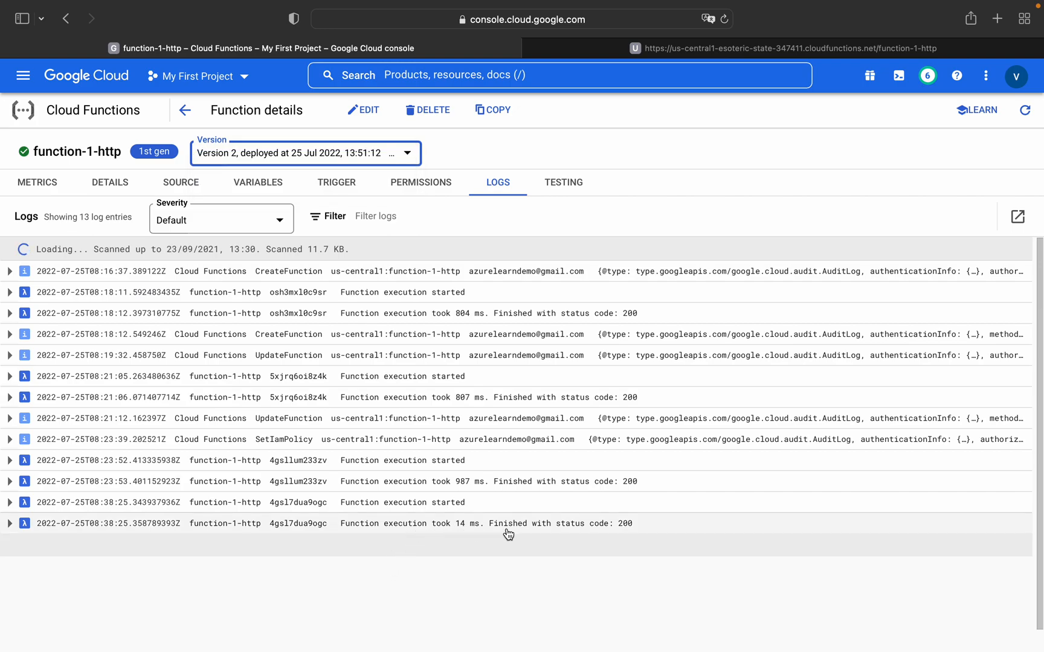
click(10, 524)
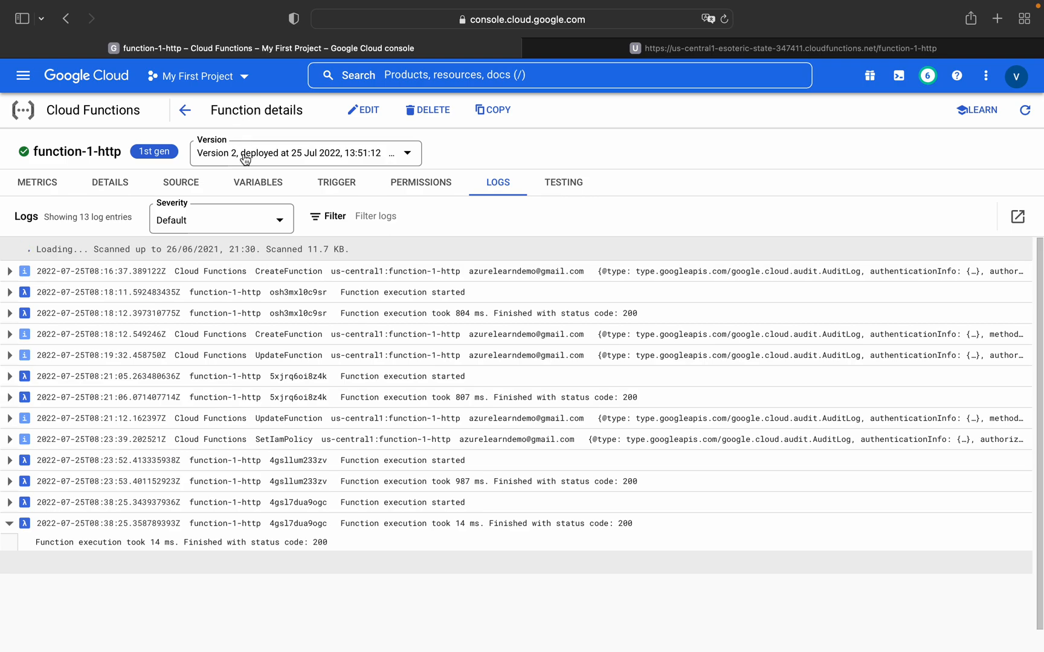
mouse_move(290, 319)
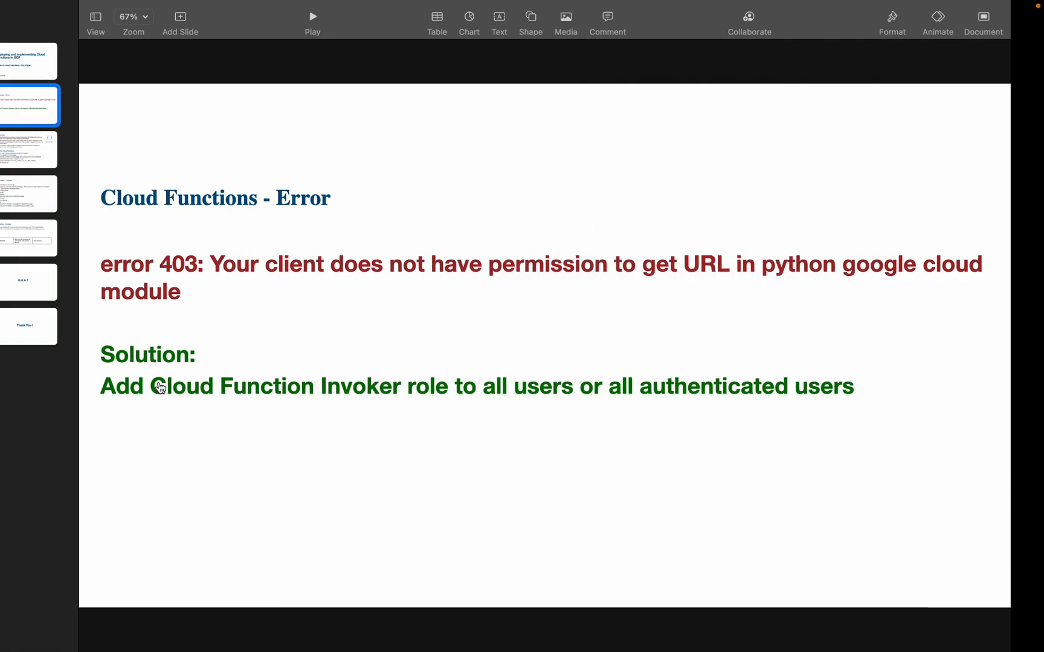
click(56, 327)
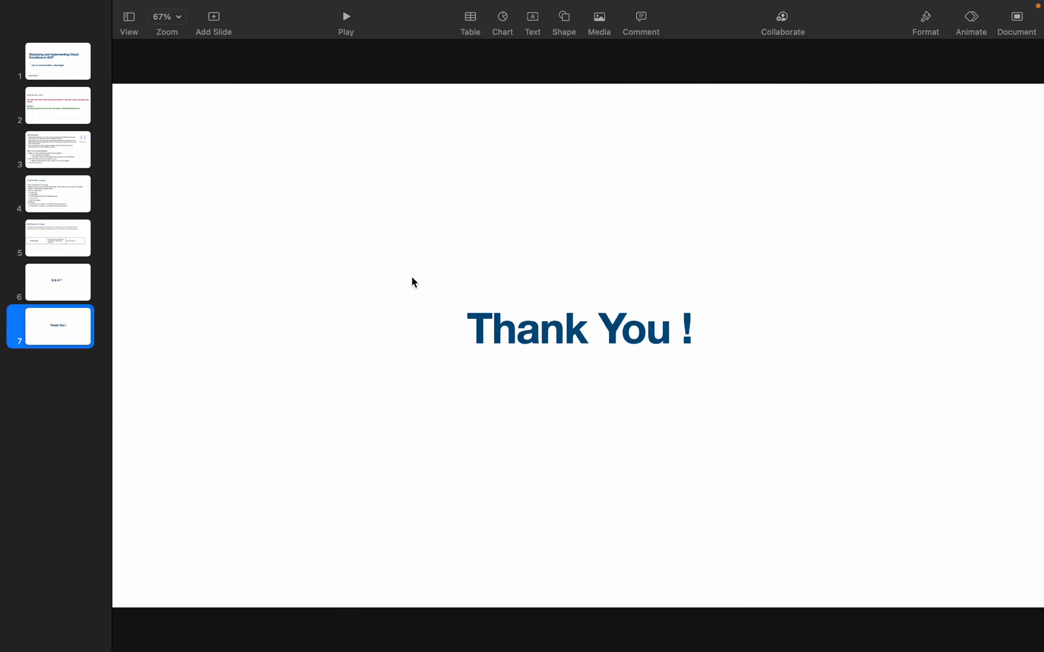